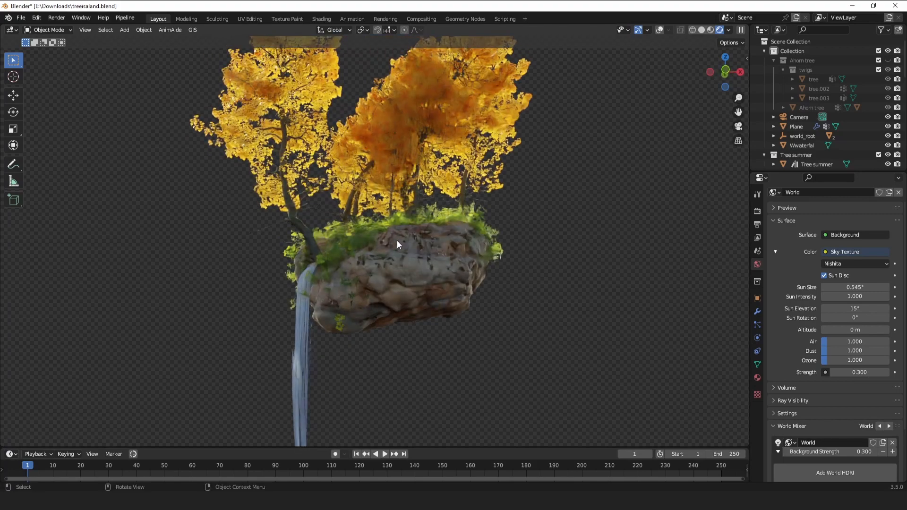
Leave the Blender floating-island scene and bring up the Graswald site in the browser.
{"action": "left_click_drag", "start_coordinate": [397, 245], "coordinate": [389, 273]}
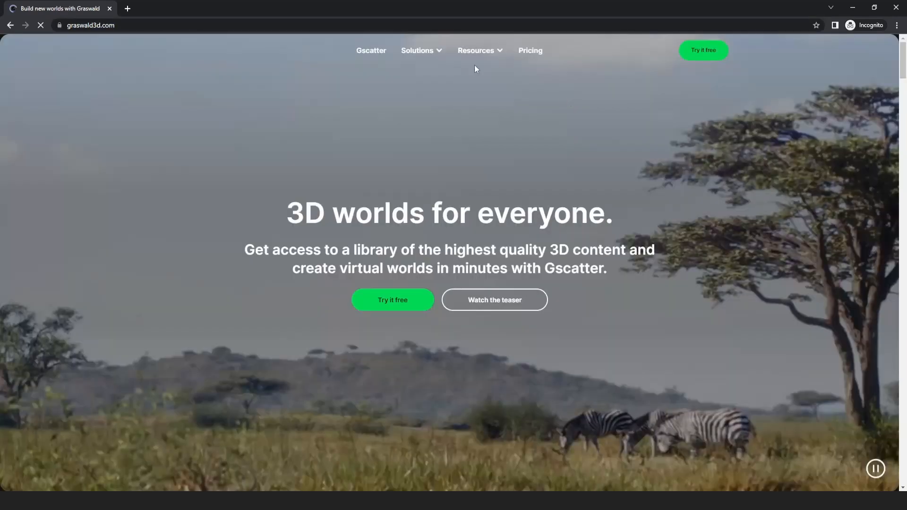
Download the free Gscatter add-on for Blender from the Gscatter product page.
{"action": "left_click", "coordinate": [371, 50]}
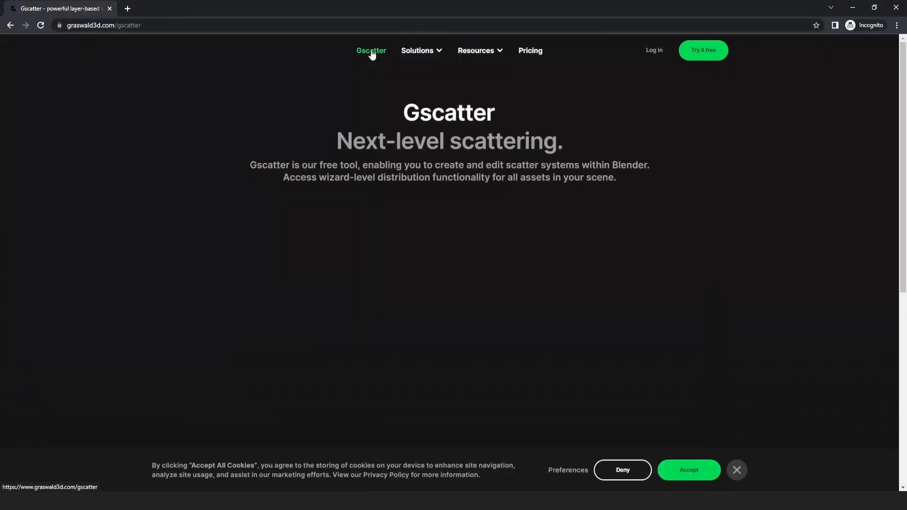
{"action": "scroll", "scroll_direction": "down", "scroll_amount": 3}
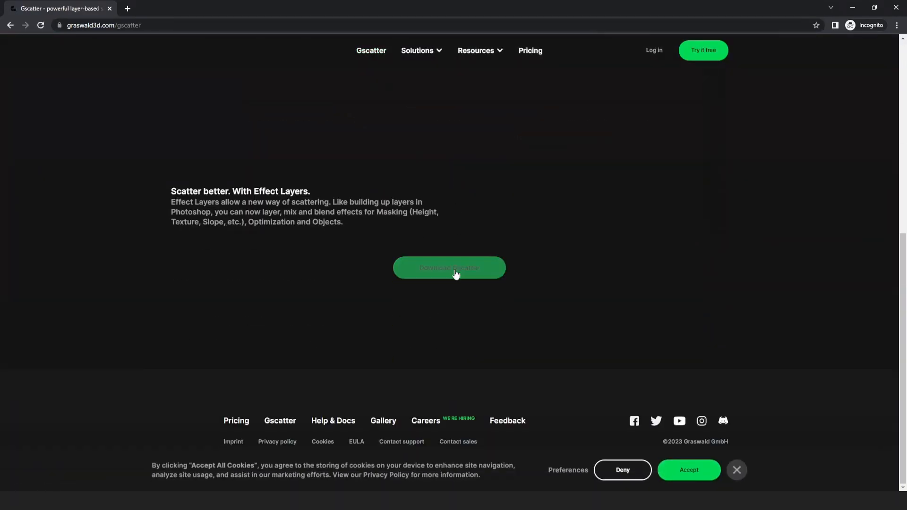
{"action": "left_click", "coordinate": [450, 268]}
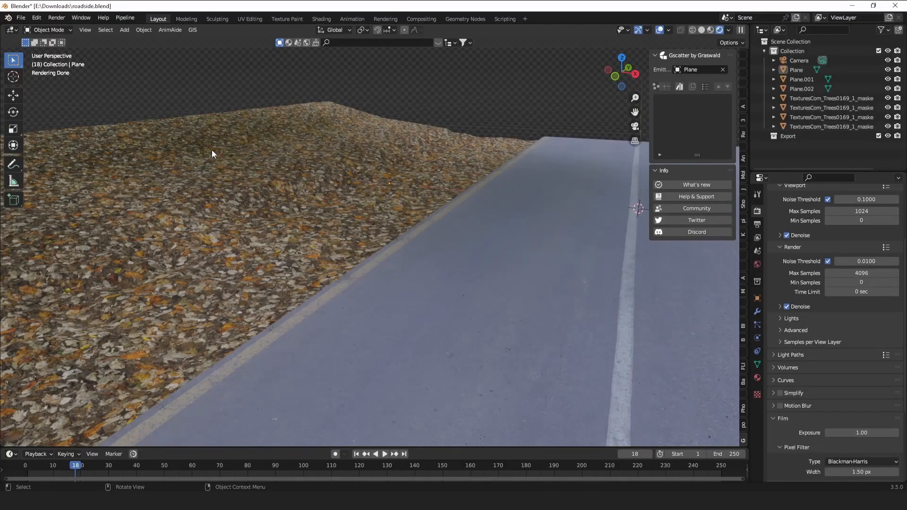
{"action": "left_click", "coordinate": [33, 18]}
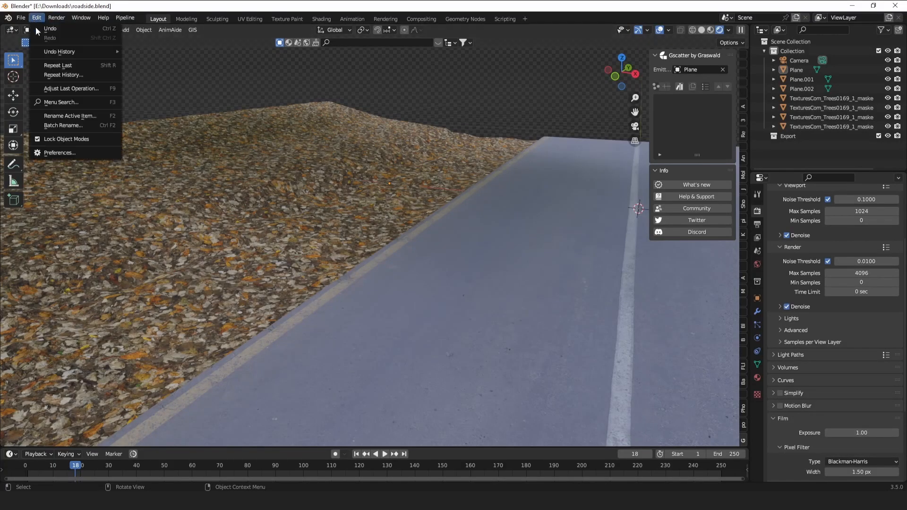
{"action": "left_click", "coordinate": [59, 153]}
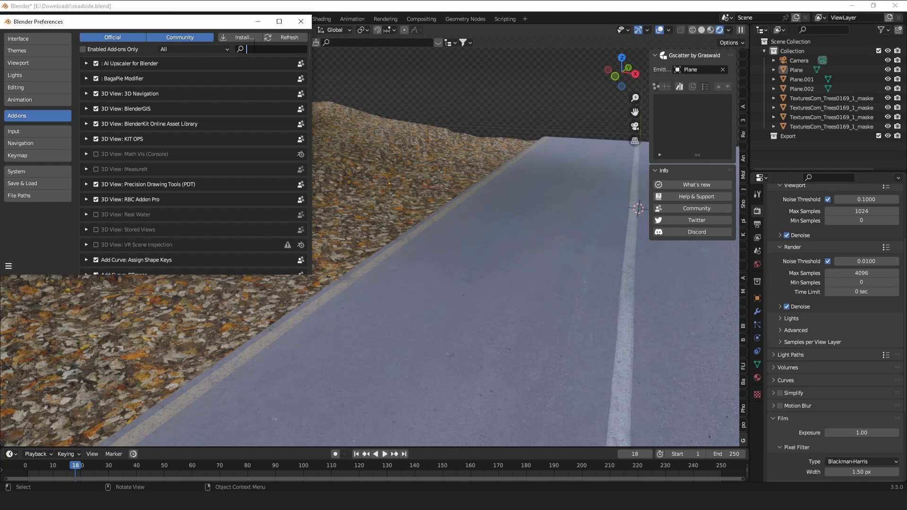
{"action": "type", "text": "gras"}
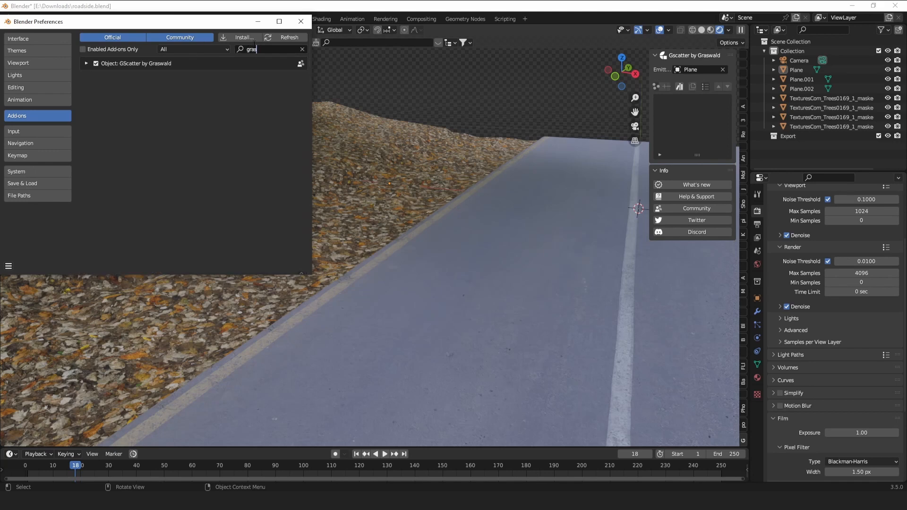
{"action": "left_click", "coordinate": [87, 63]}
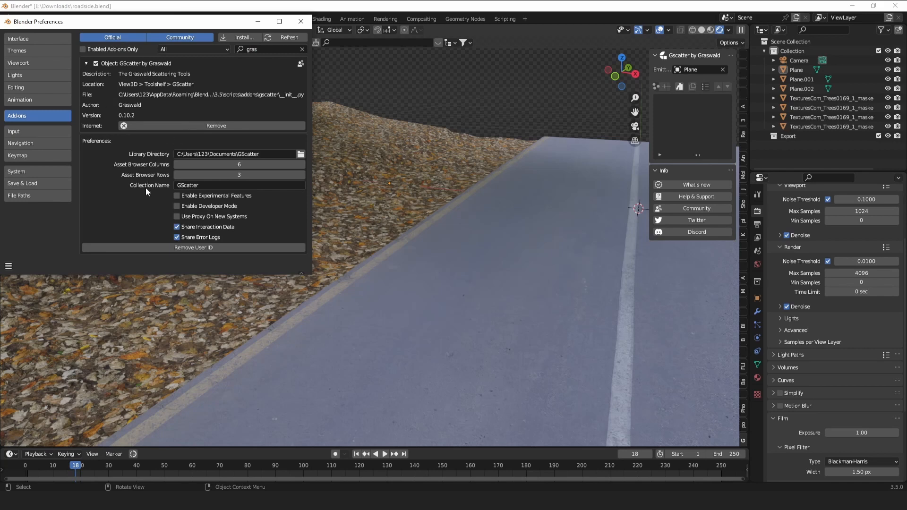
{"action": "mouse_move", "coordinate": [192, 163]}
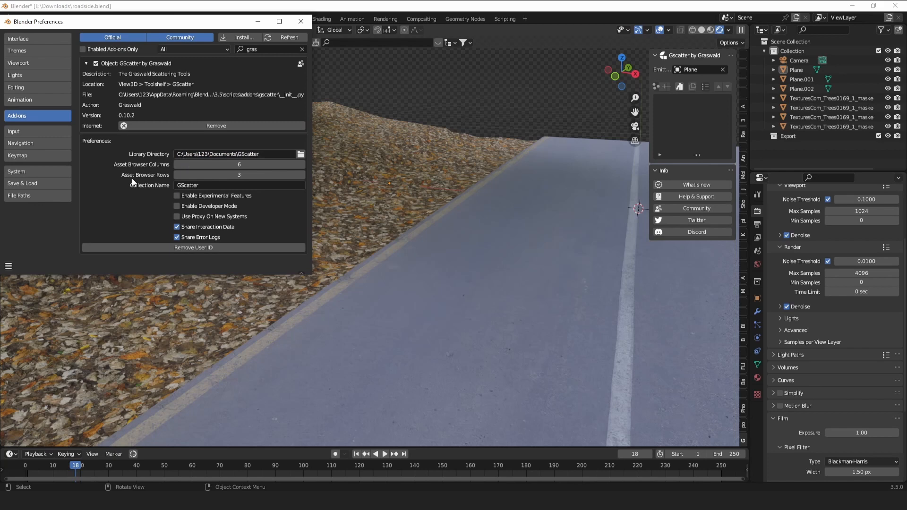
{"action": "mouse_move", "coordinate": [155, 180]}
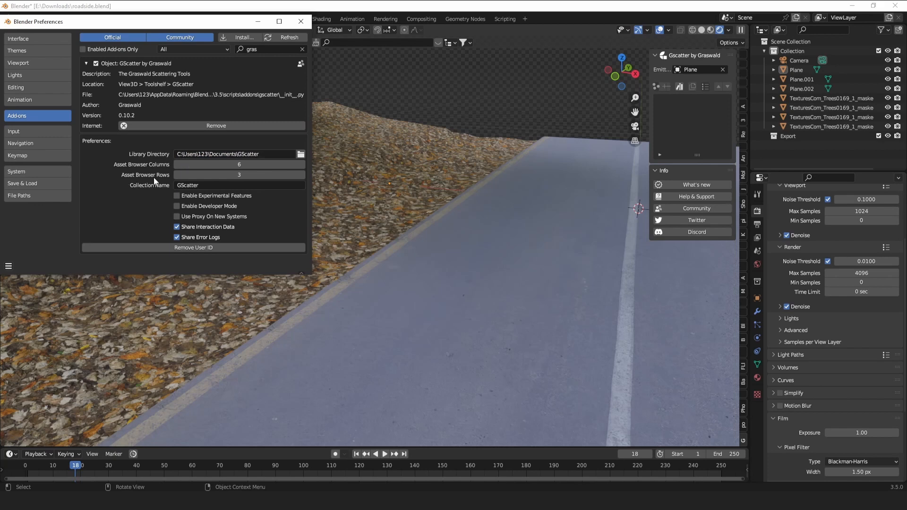
{"action": "mouse_move", "coordinate": [239, 154]}
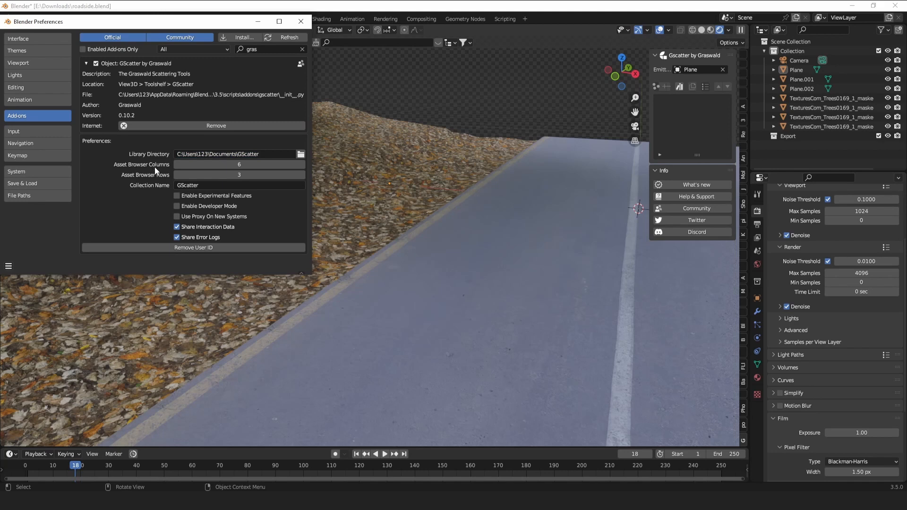
{"action": "mouse_move", "coordinate": [148, 183]}
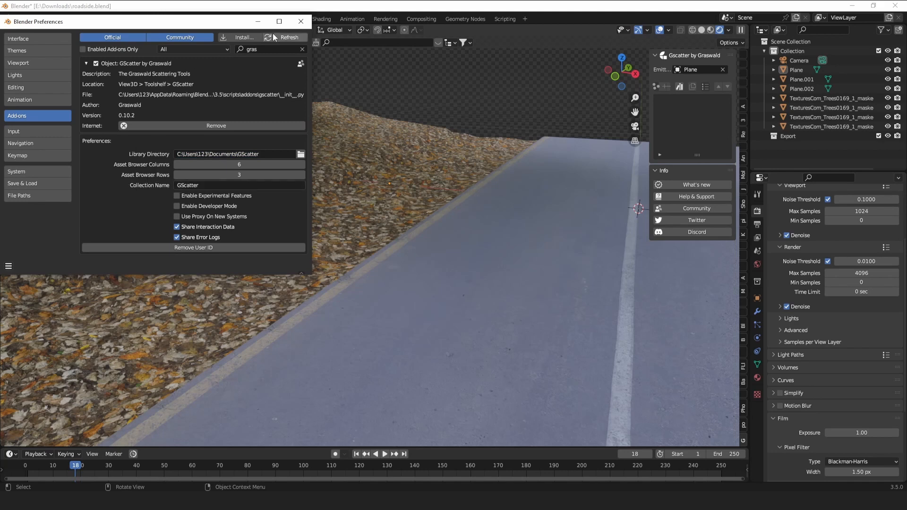
{"action": "mouse_move", "coordinate": [300, 22]}
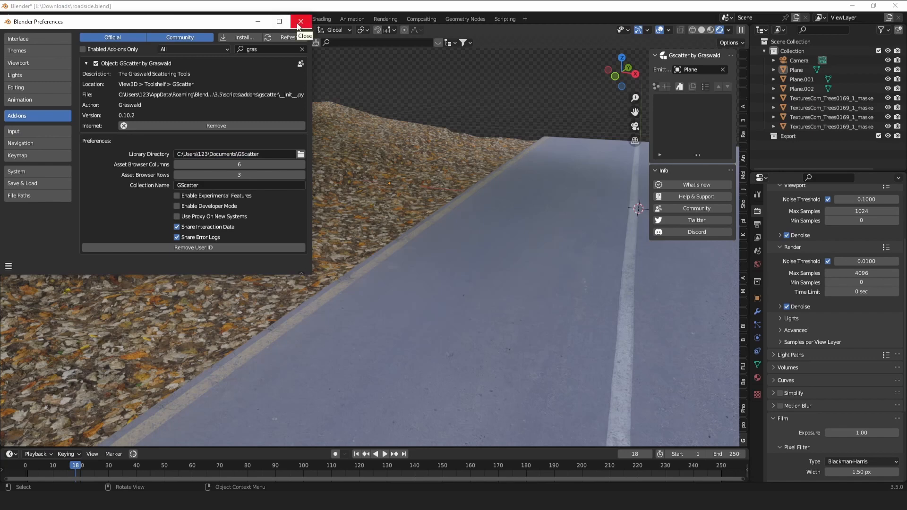
{"action": "left_click", "coordinate": [301, 22]}
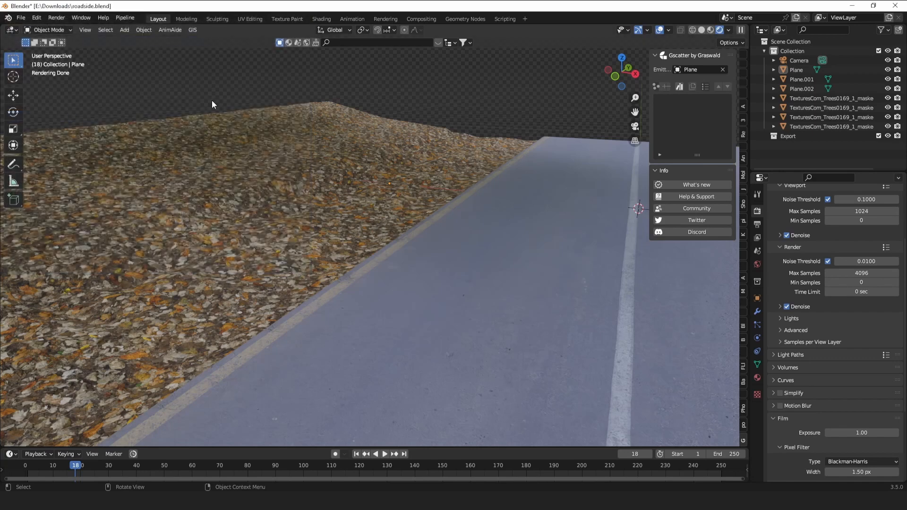
{"action": "mouse_move", "coordinate": [243, 114]}
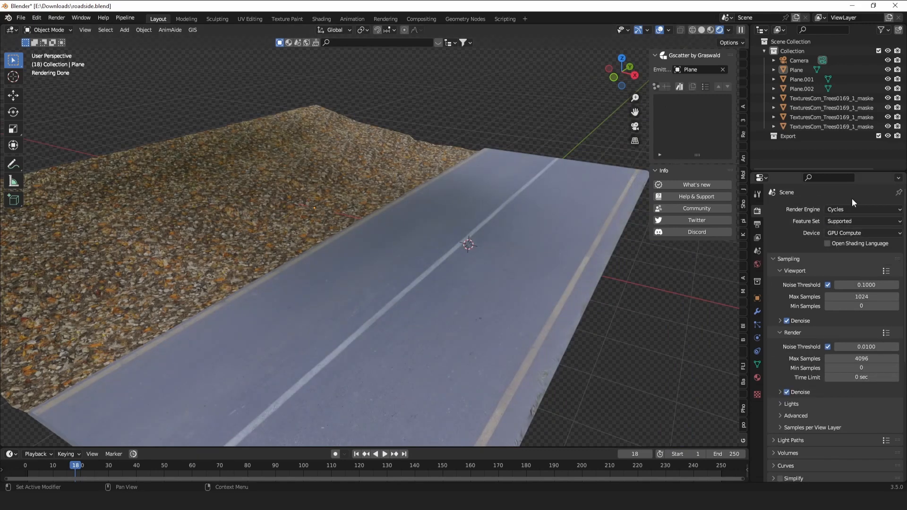
{"action": "mouse_move", "coordinate": [842, 233]}
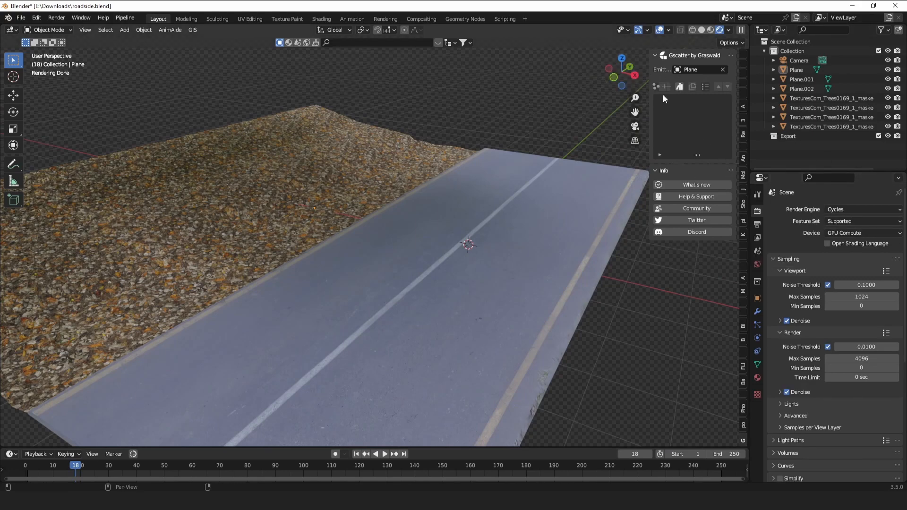
{"action": "left_click", "coordinate": [796, 70]}
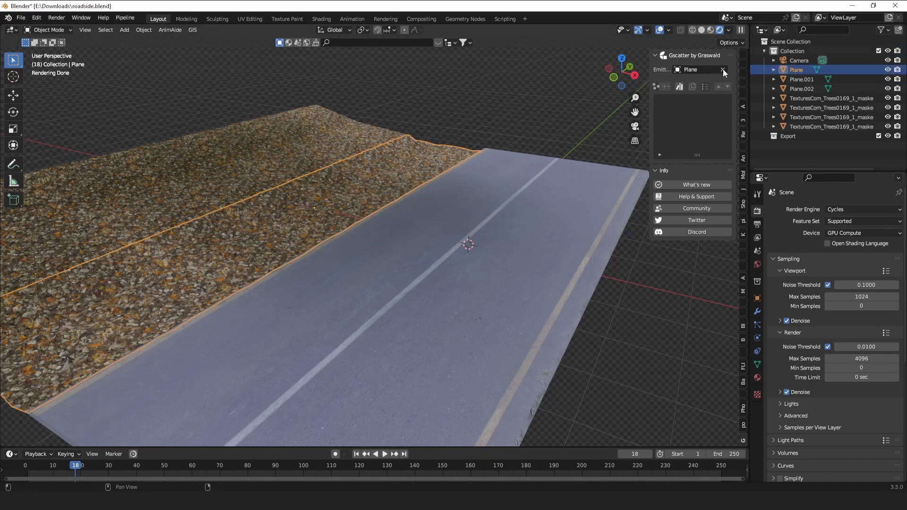
{"action": "left_click", "coordinate": [721, 70]}
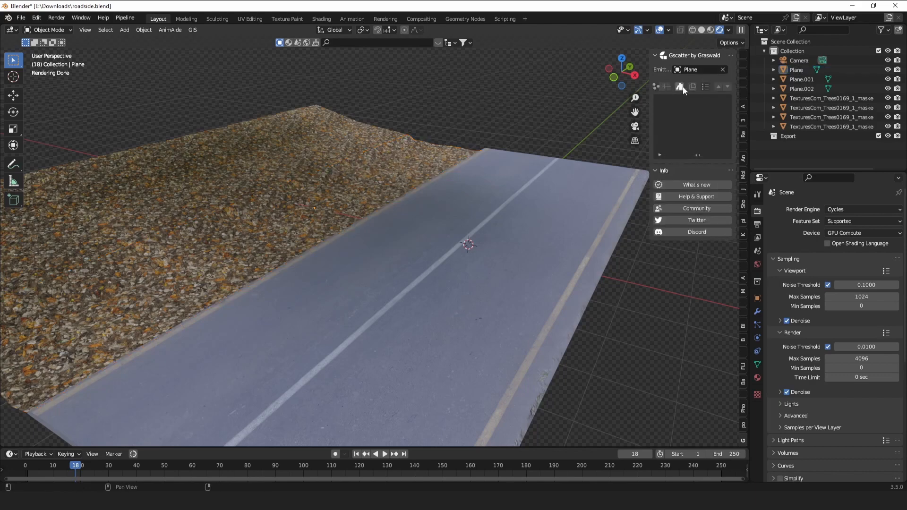
Browse the GScatter asset library pages to find the Woody Debris Stick asset.
{"action": "left_click", "coordinate": [680, 86]}
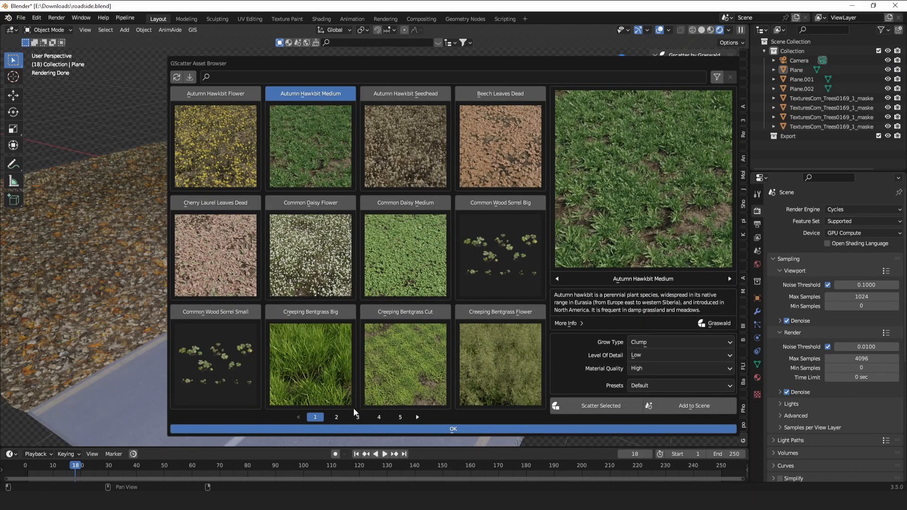
{"action": "left_click", "coordinate": [336, 417]}
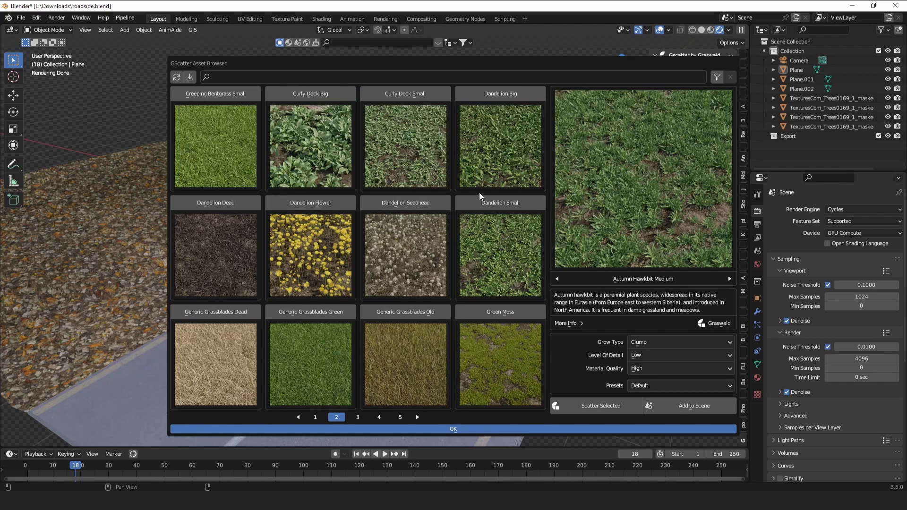
{"action": "mouse_move", "coordinate": [423, 212]}
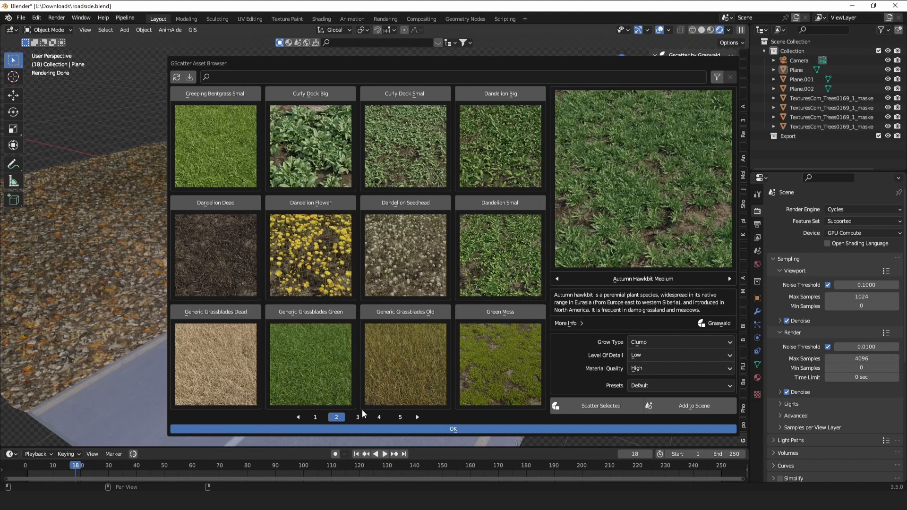
{"action": "left_click", "coordinate": [315, 418]}
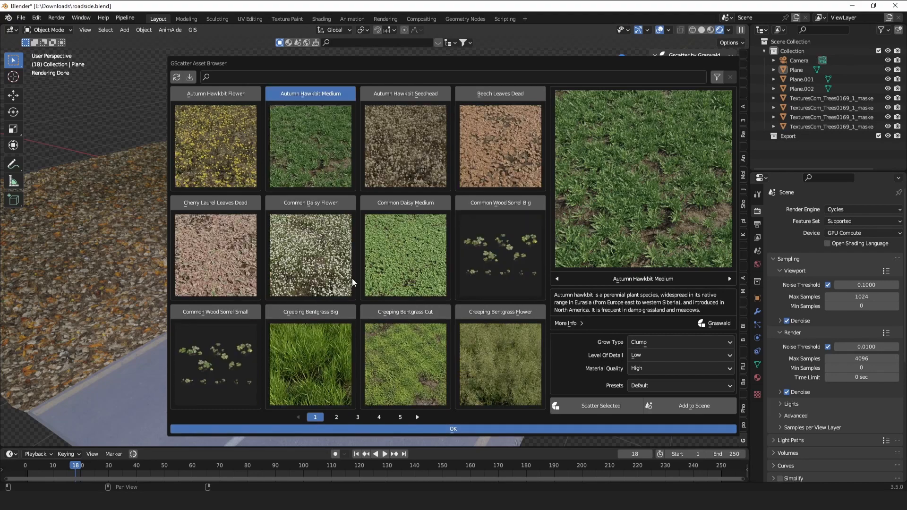
{"action": "mouse_move", "coordinate": [304, 269]}
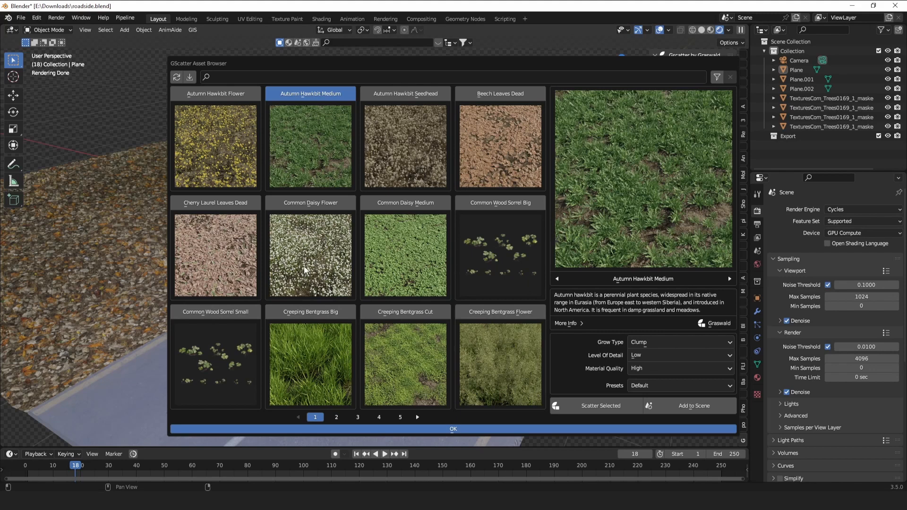
{"action": "mouse_move", "coordinate": [312, 264]}
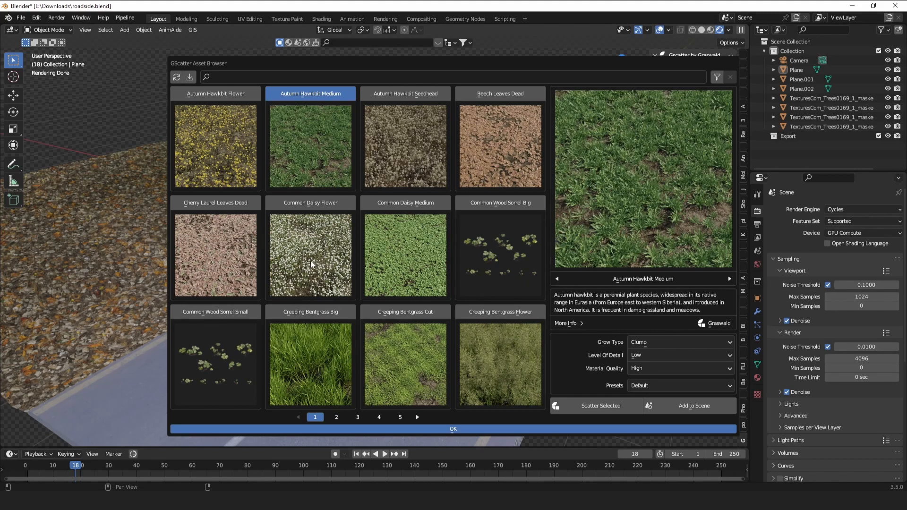
{"action": "mouse_move", "coordinate": [402, 87]}
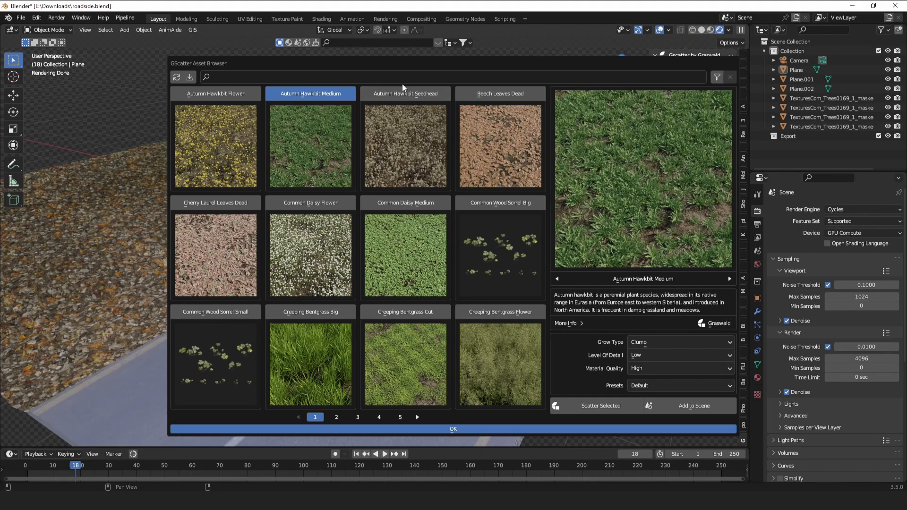
{"action": "mouse_move", "coordinate": [558, 216]}
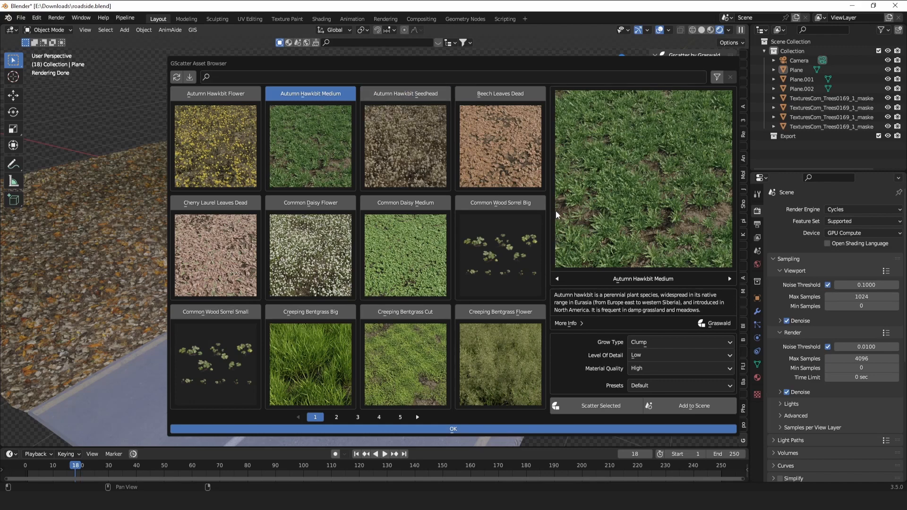
{"action": "mouse_move", "coordinate": [406, 321]}
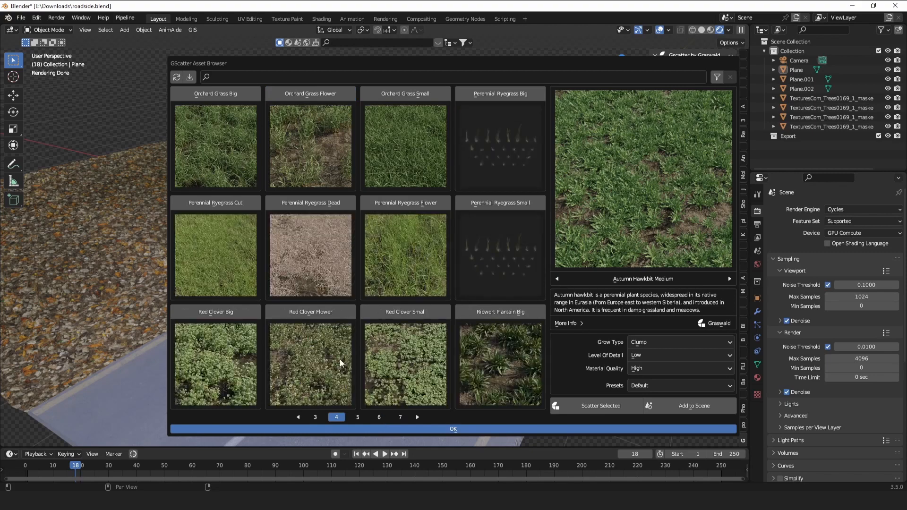
{"action": "left_click", "coordinate": [379, 418]}
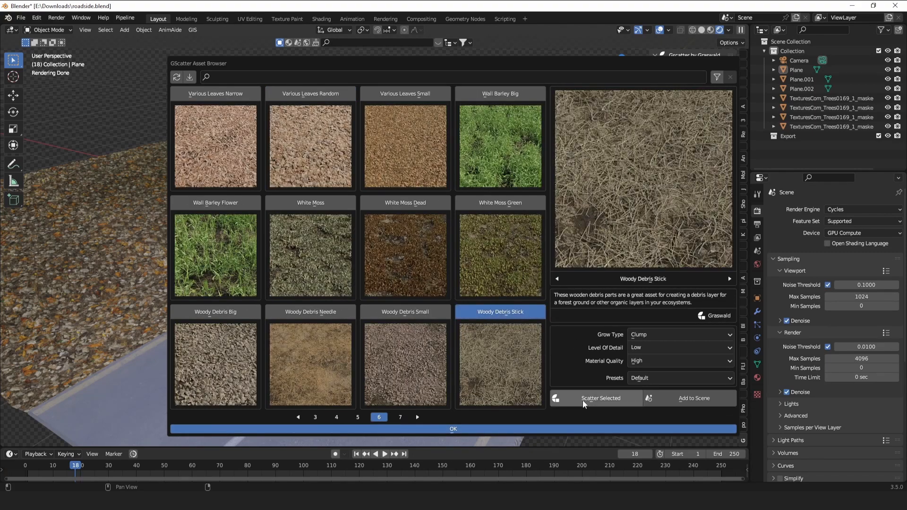
Set the Woody Debris Stick level of detail to Low.
{"action": "left_click", "coordinate": [680, 347]}
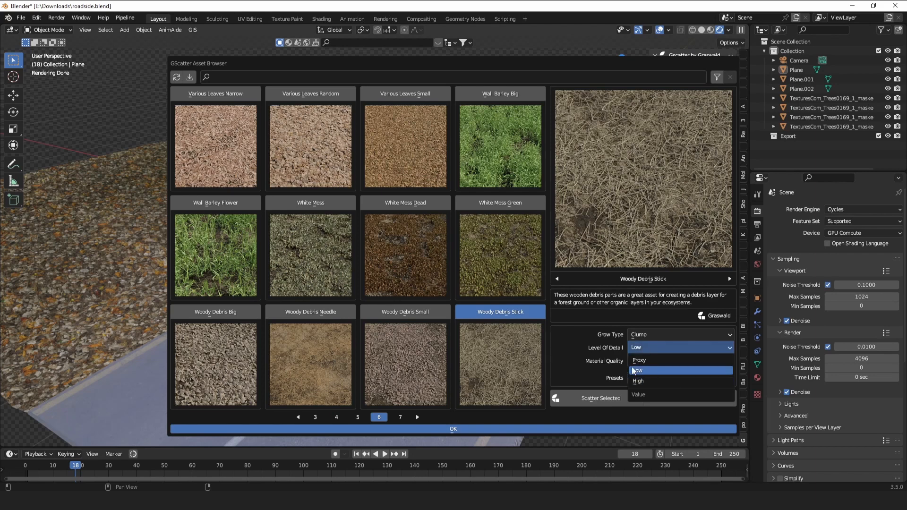
{"action": "left_click", "coordinate": [638, 380]}
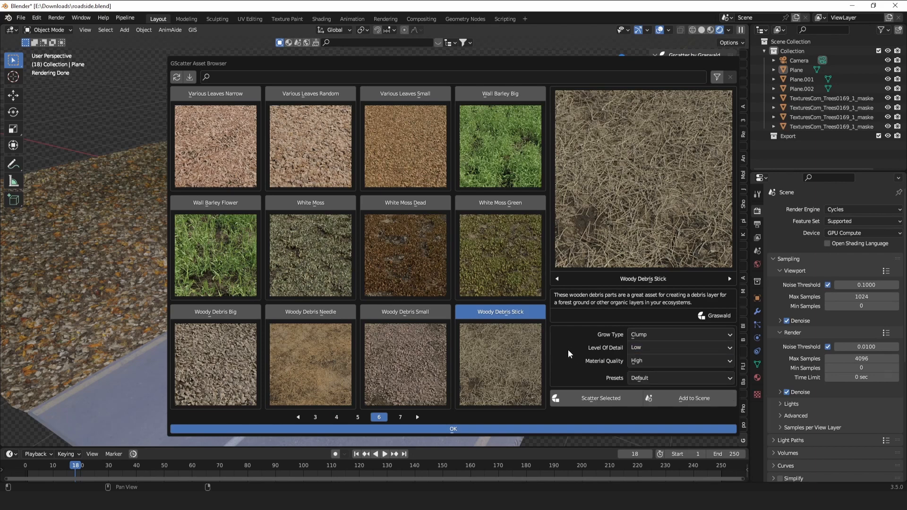
{"action": "mouse_move", "coordinate": [618, 328]}
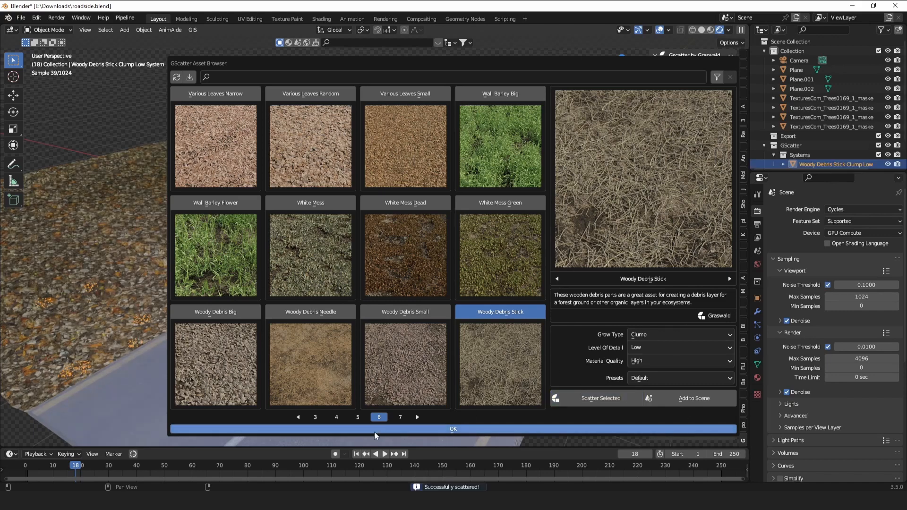
{"action": "left_click", "coordinate": [453, 429]}
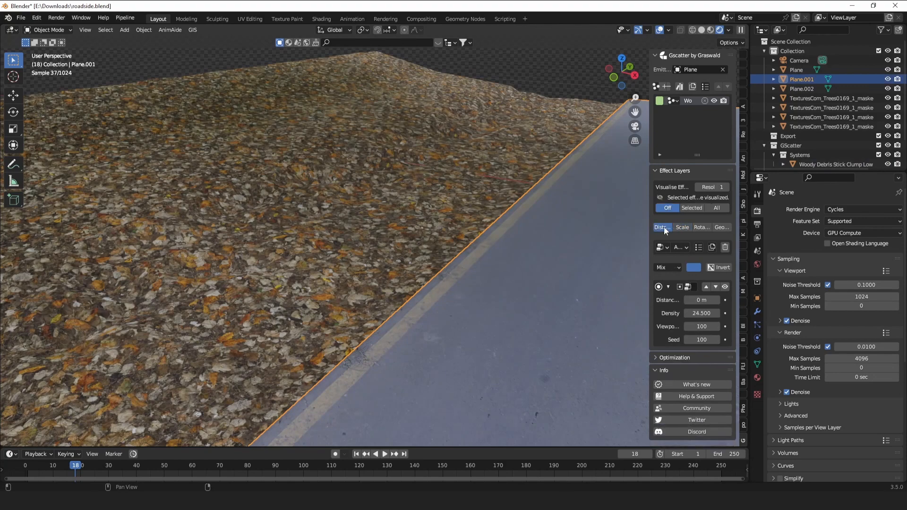
{"action": "left_click", "coordinate": [700, 227]}
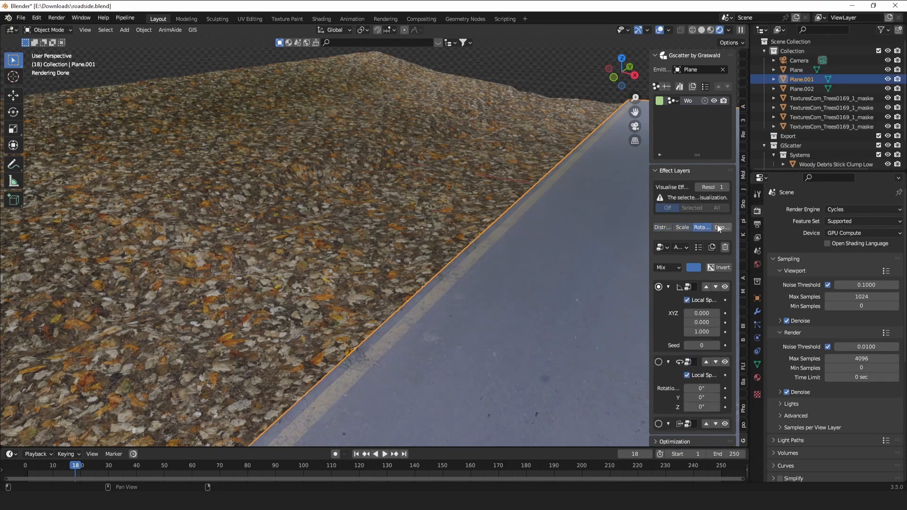
{"action": "left_click", "coordinate": [682, 227]}
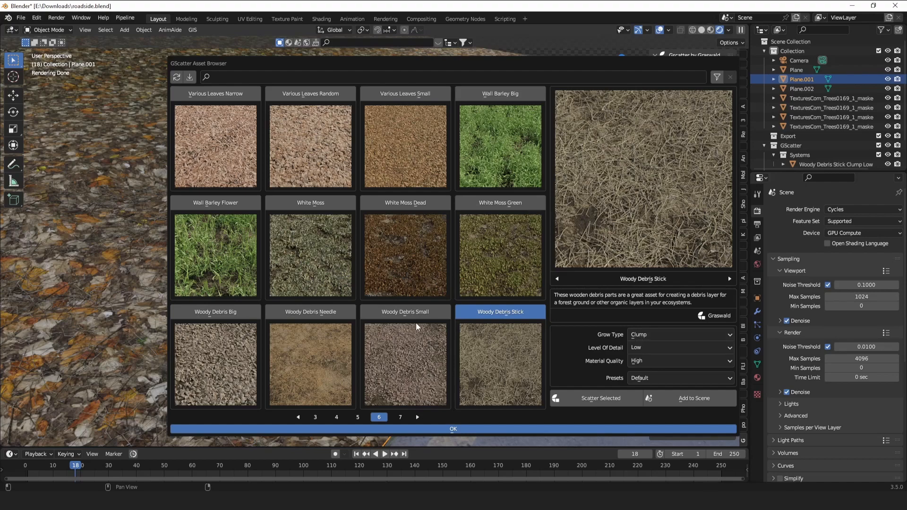
{"action": "mouse_move", "coordinate": [369, 318]}
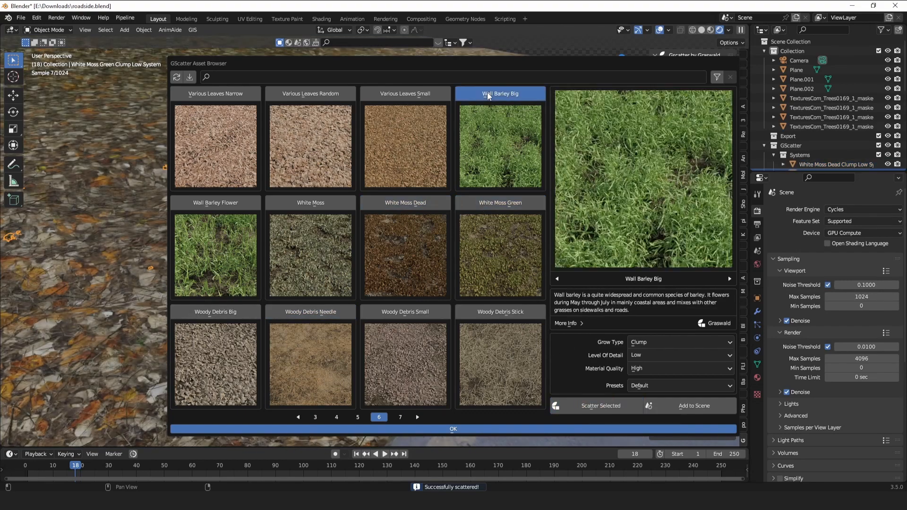
Scatter Wall Barley Big onto the ground as a low-detail clump system.
{"action": "left_click", "coordinate": [601, 407]}
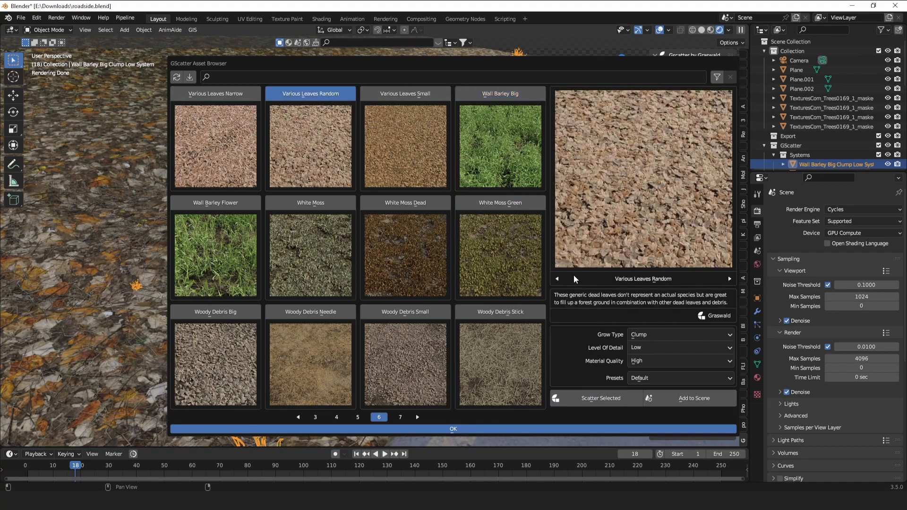
Scatter Various Leaves Random onto the ground and close the asset browser.
{"action": "left_click", "coordinate": [600, 398]}
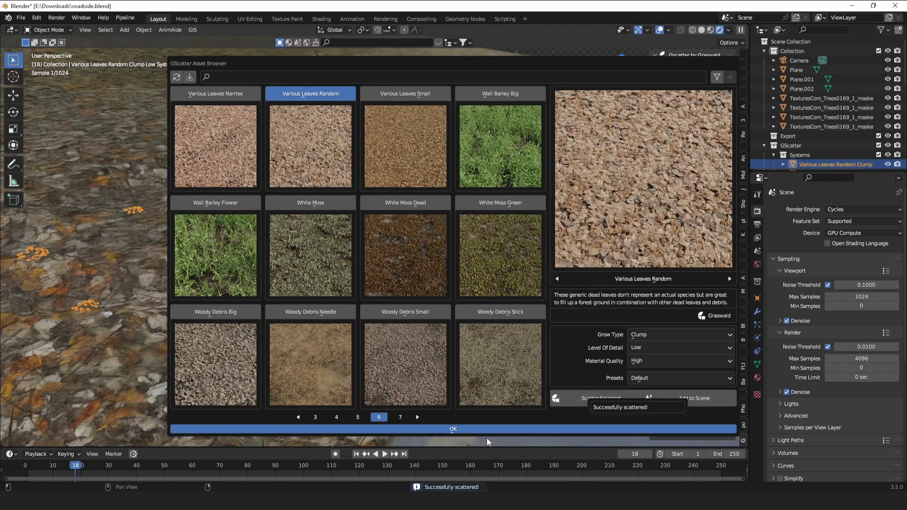
{"action": "left_click", "coordinate": [454, 429]}
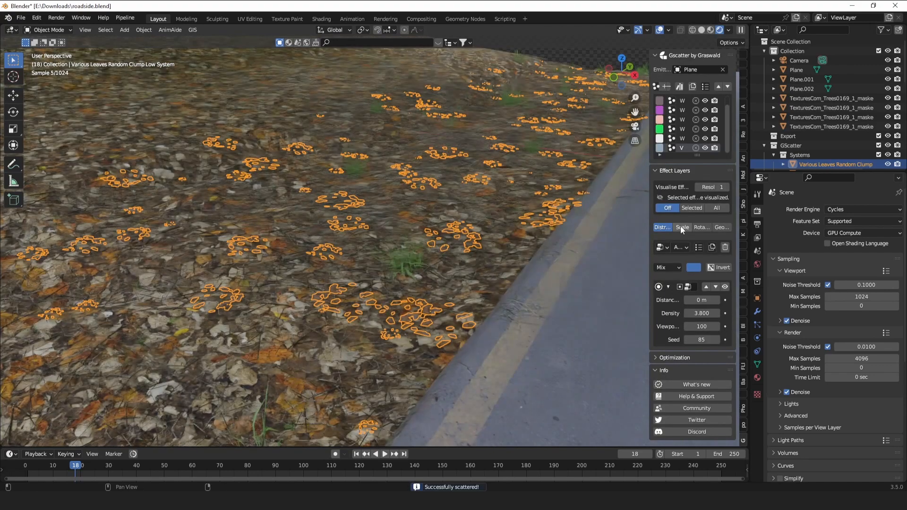
Raise the density of the leaves scatter and adjust the Wall Barley Big density.
{"action": "left_click", "coordinate": [682, 227]}
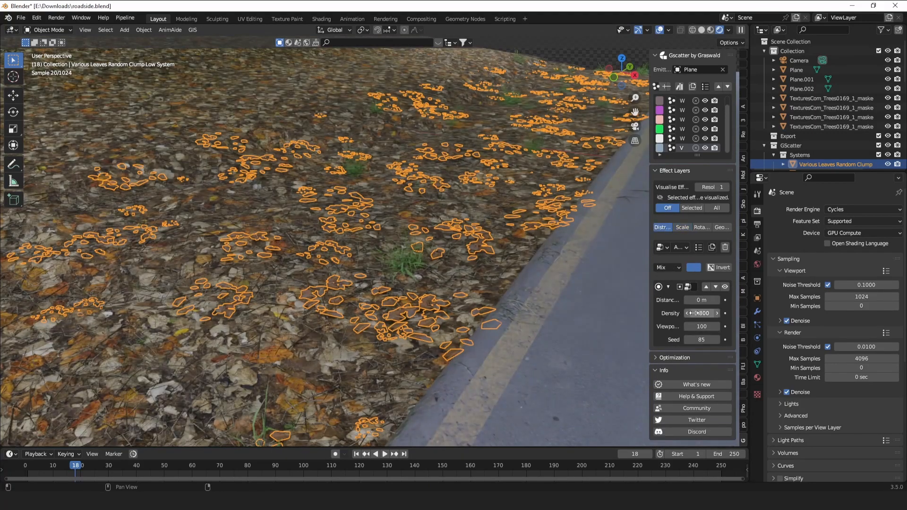
{"action": "left_click_drag", "start_coordinate": [697, 313], "coordinate": [711, 313]}
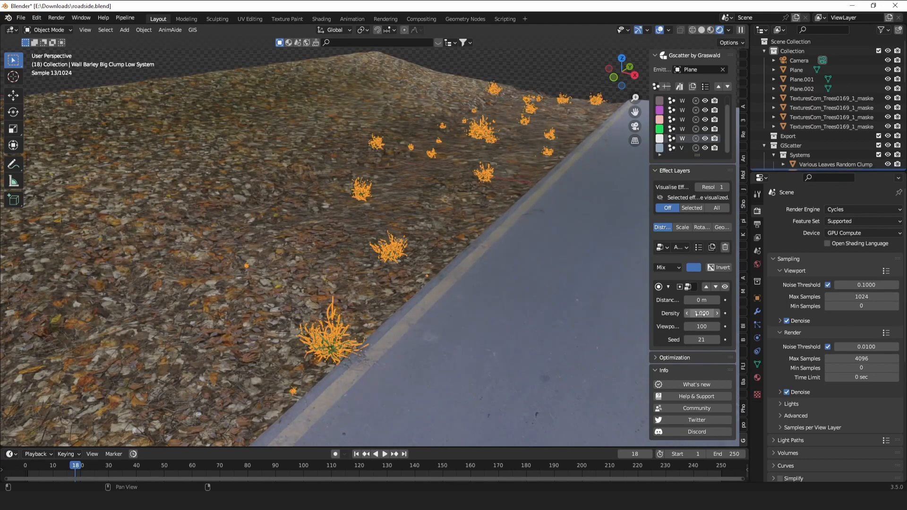
{"action": "left_click", "coordinate": [682, 226]}
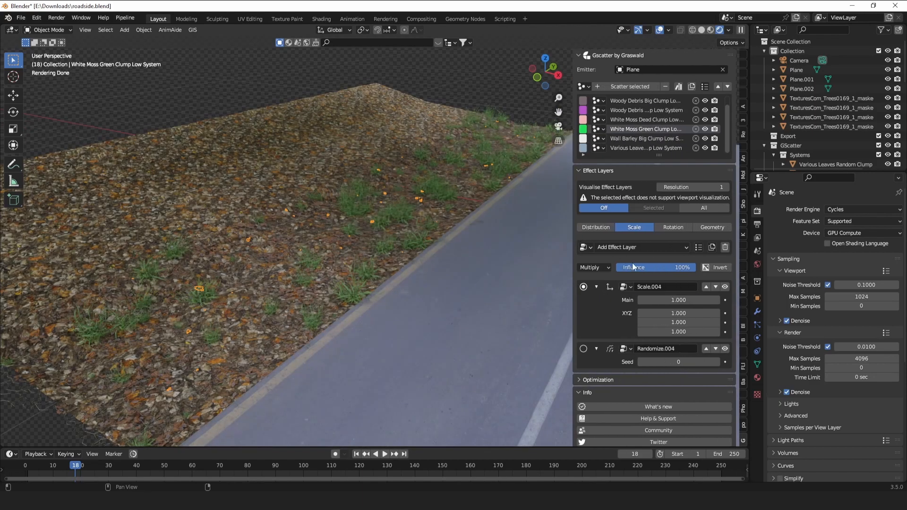
Set White Moss Green scale to 3.6 and its distribution density to 13.
{"action": "left_click", "coordinate": [595, 226]}
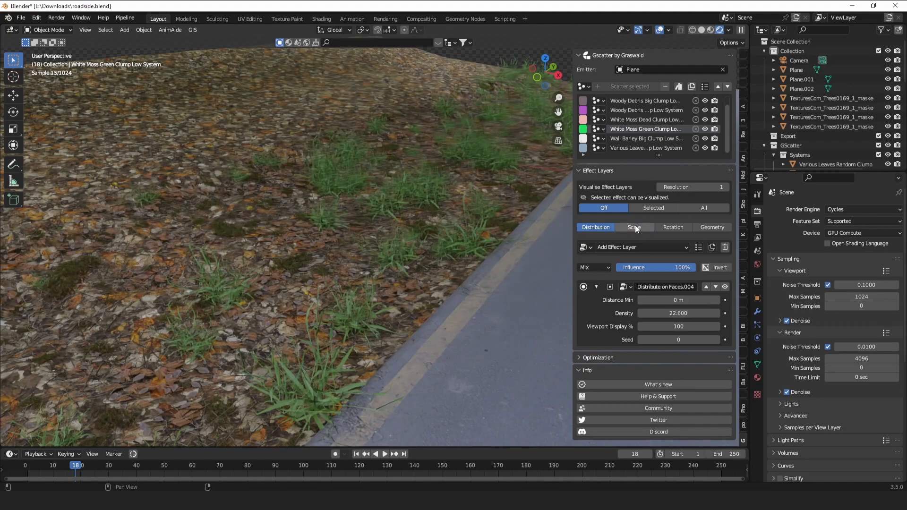
{"action": "left_click", "coordinate": [634, 227]}
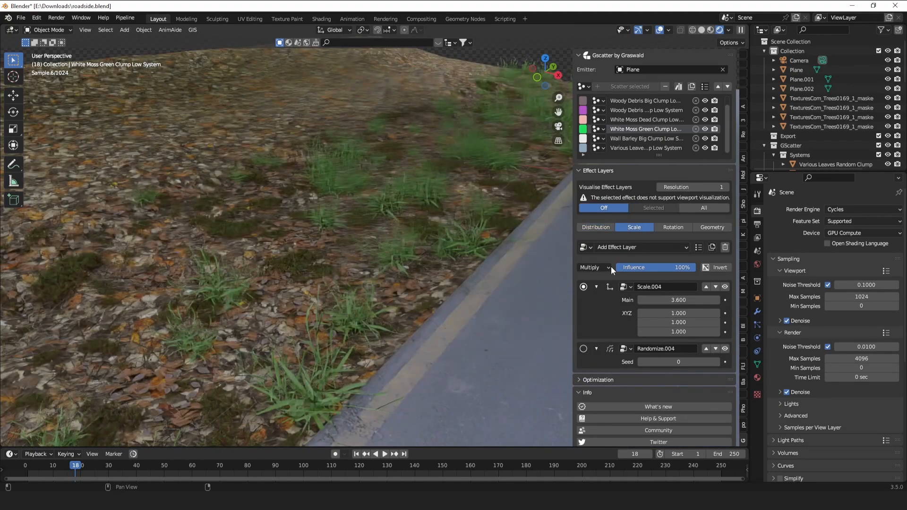
{"action": "left_click", "coordinate": [595, 226]}
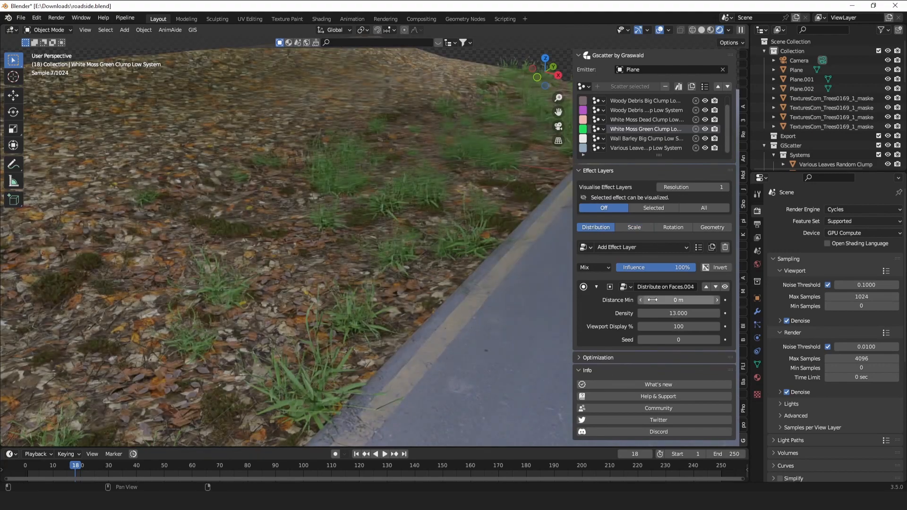
{"action": "left_click", "coordinate": [641, 247]}
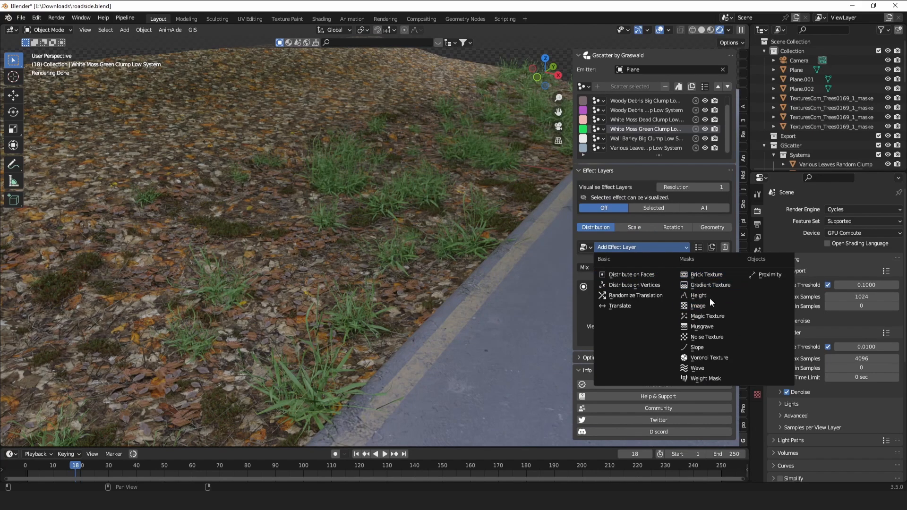
{"action": "mouse_move", "coordinate": [698, 348]}
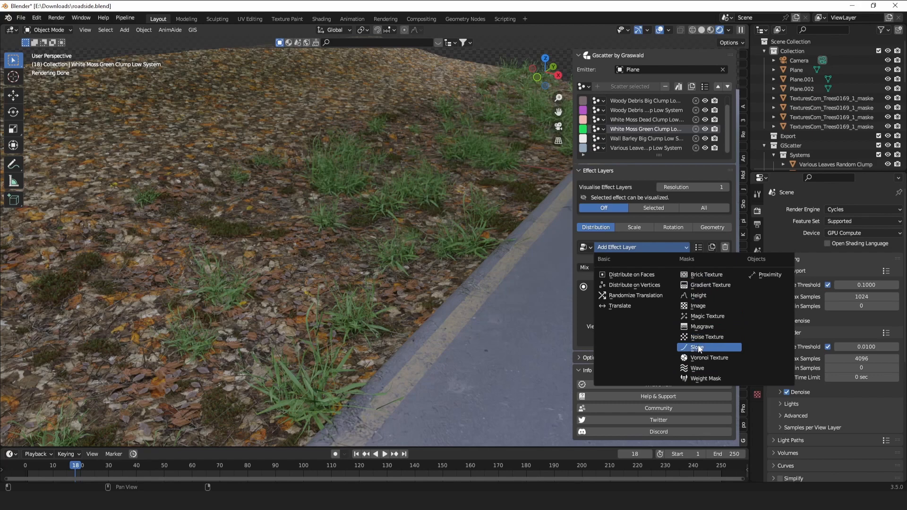
{"action": "mouse_move", "coordinate": [698, 347]}
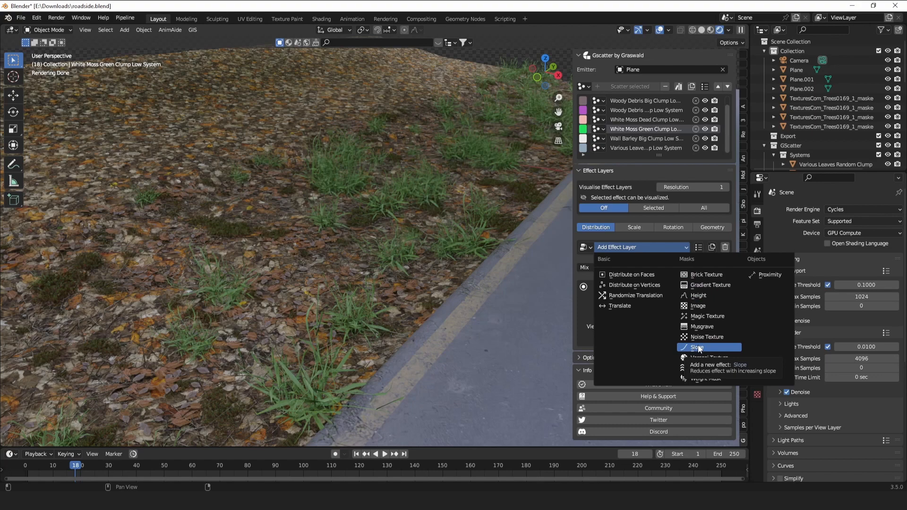
{"action": "mouse_move", "coordinate": [703, 368]}
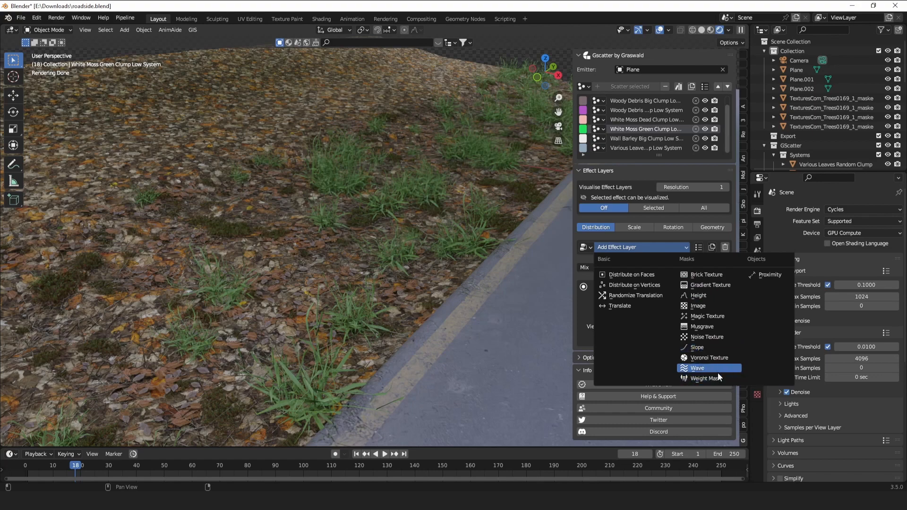
{"action": "mouse_move", "coordinate": [700, 367]}
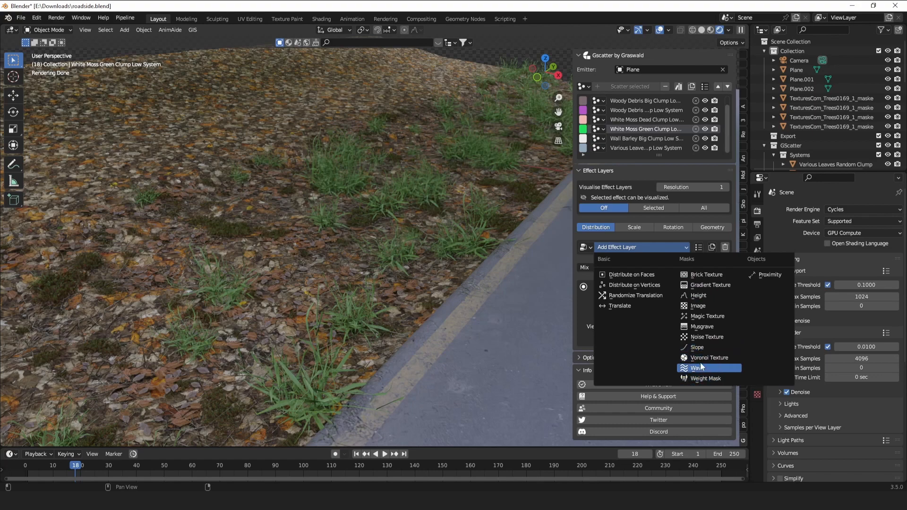
{"action": "mouse_move", "coordinate": [709, 325]}
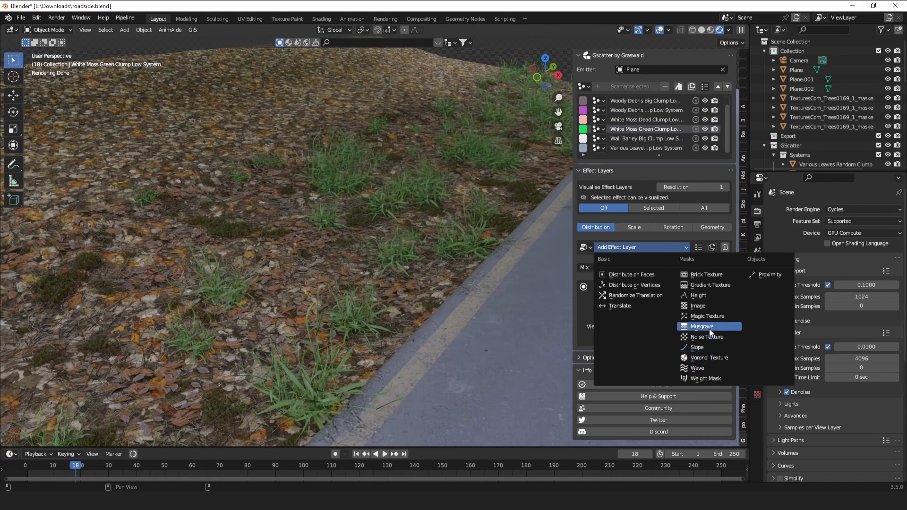
Add a Musgrave mask layer multiplying the White Moss Green distribution.
{"action": "left_click", "coordinate": [702, 326]}
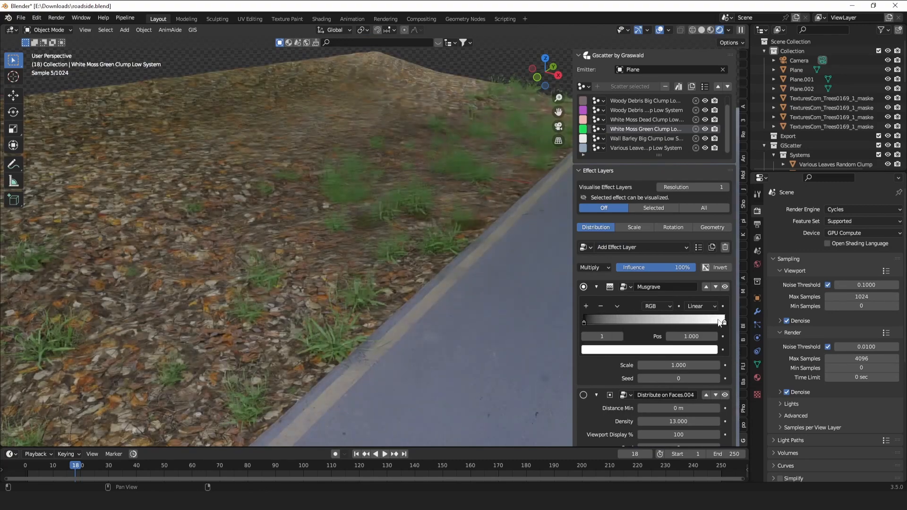
Pull the Musgrave ramp white stop in to about 0.21 and review the roadside close-up.
{"action": "left_click_drag", "start_coordinate": [721, 322], "coordinate": [648, 321]}
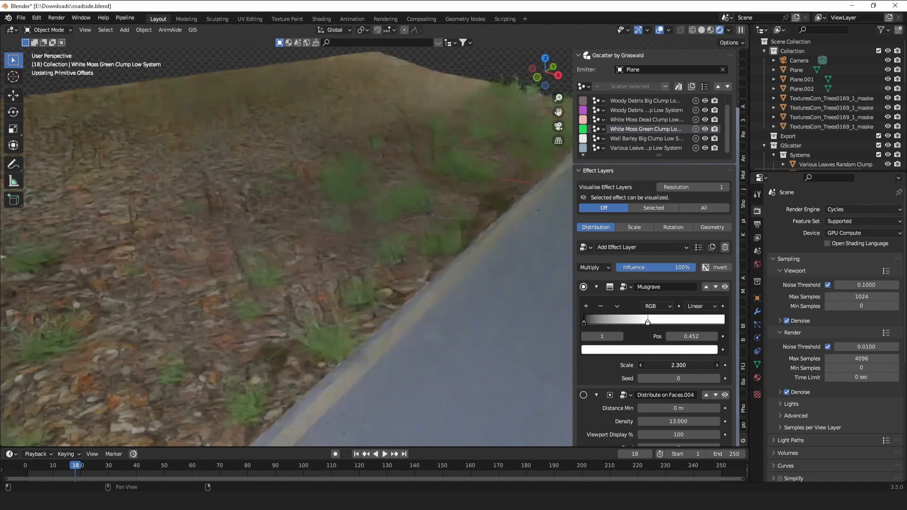
{"action": "left_click_drag", "start_coordinate": [648, 320], "coordinate": [617, 321]}
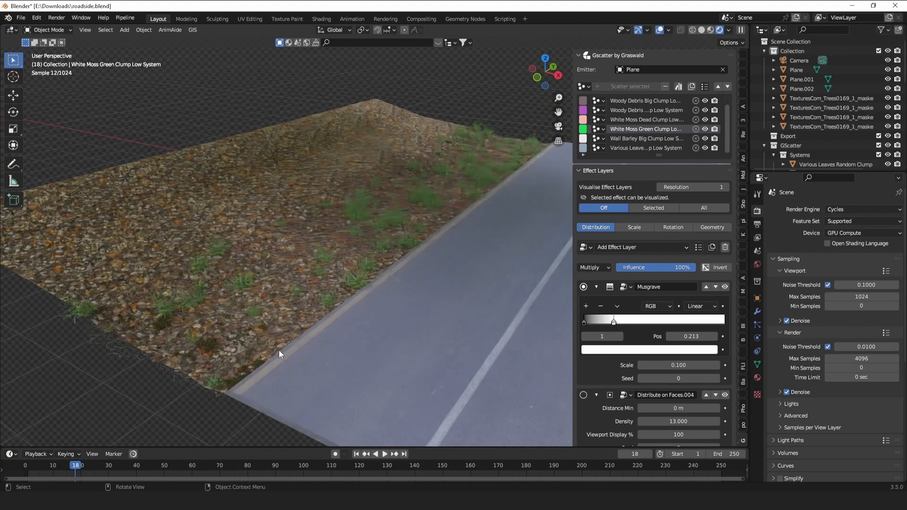
{"action": "left_click_drag", "start_coordinate": [678, 365], "coordinate": [711, 365]}
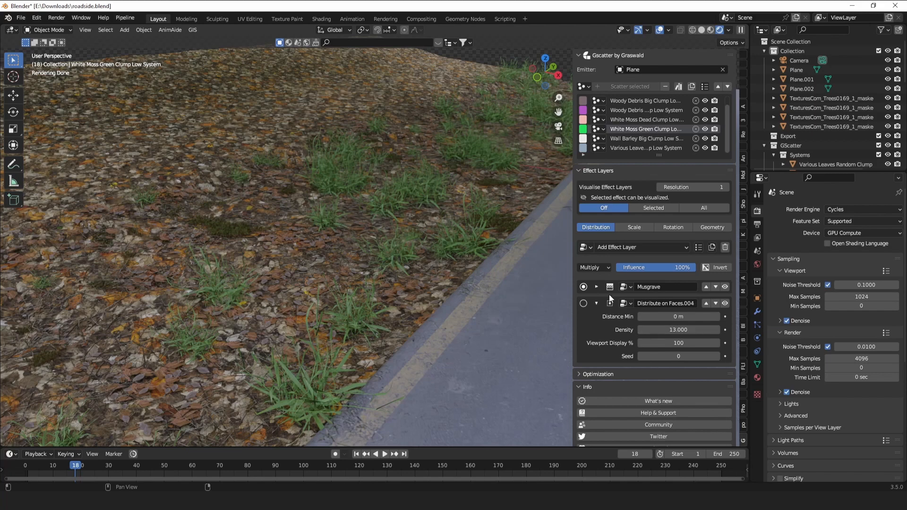
{"action": "mouse_move", "coordinate": [646, 136]}
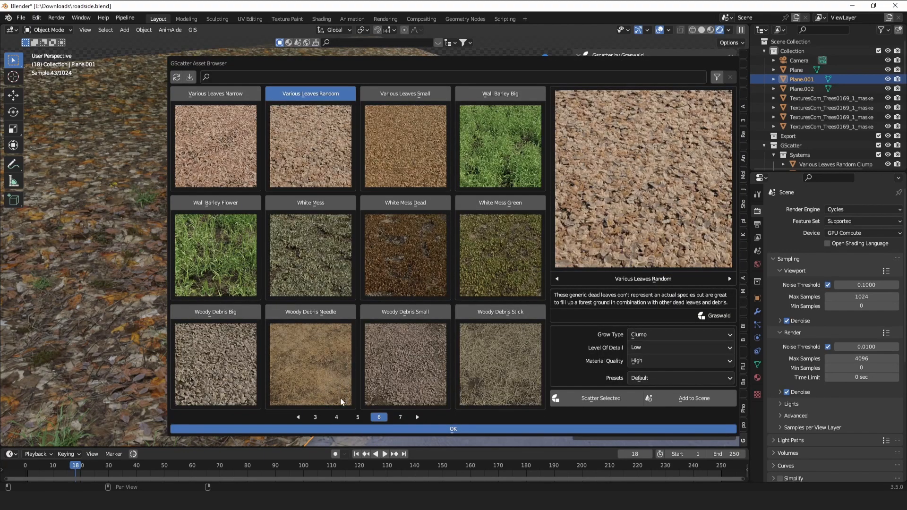
Pick Woody Debris Needle and Stinging Nettle Big assets in the GScatter browser.
{"action": "left_click", "coordinate": [357, 418]}
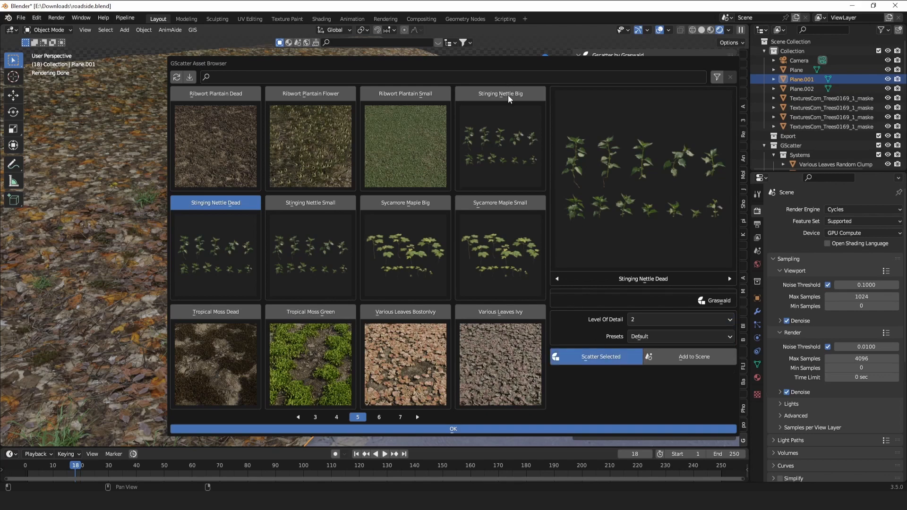
{"action": "left_click", "coordinate": [596, 357]}
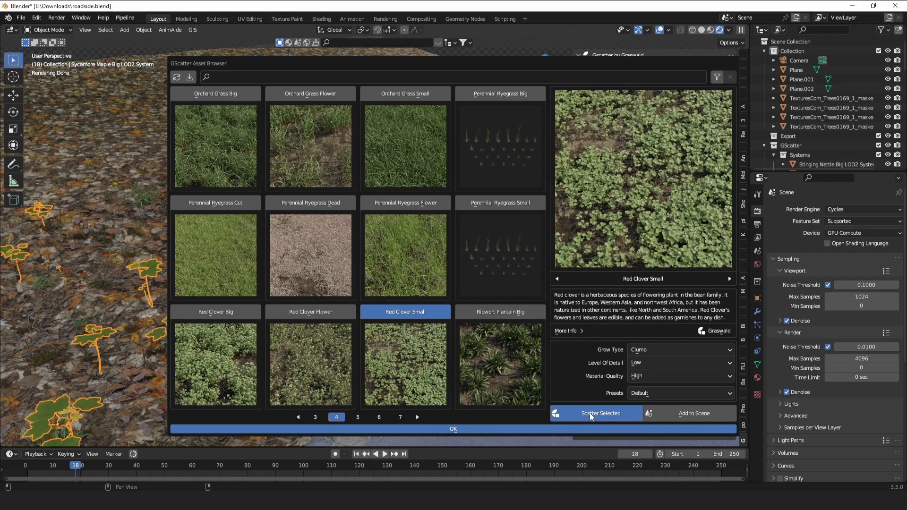
Scatter Red Clover Small, Ribwort Plantain Big, Kentucky Bluegrass Flower and Ground Elder Big.
{"action": "left_click", "coordinate": [596, 414]}
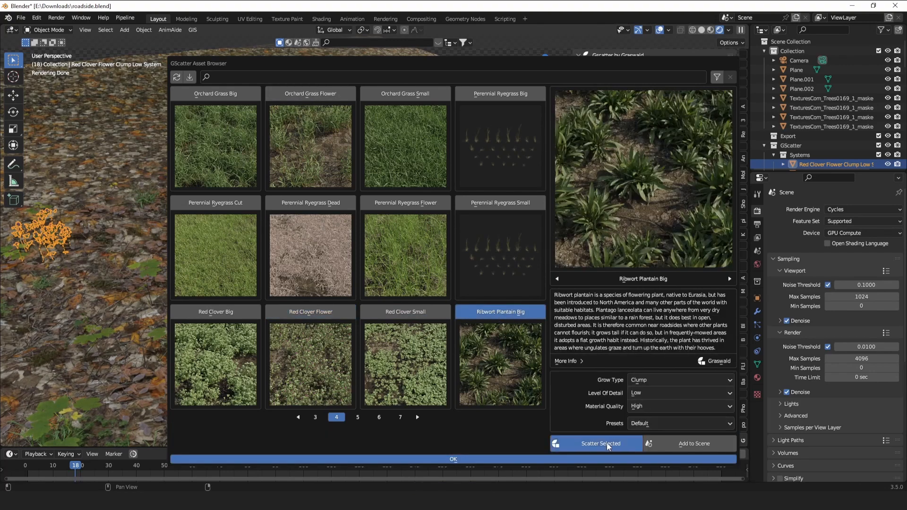
{"action": "left_click", "coordinate": [601, 444]}
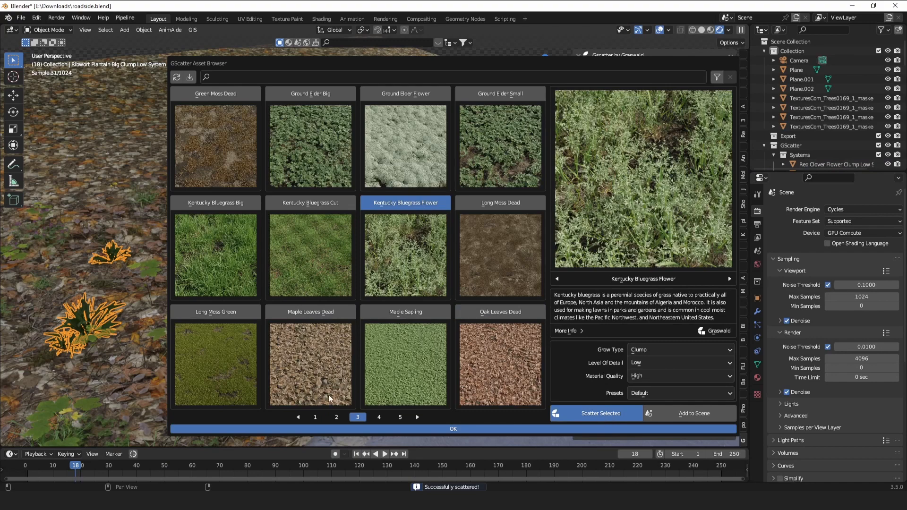
{"action": "left_click", "coordinate": [596, 414]}
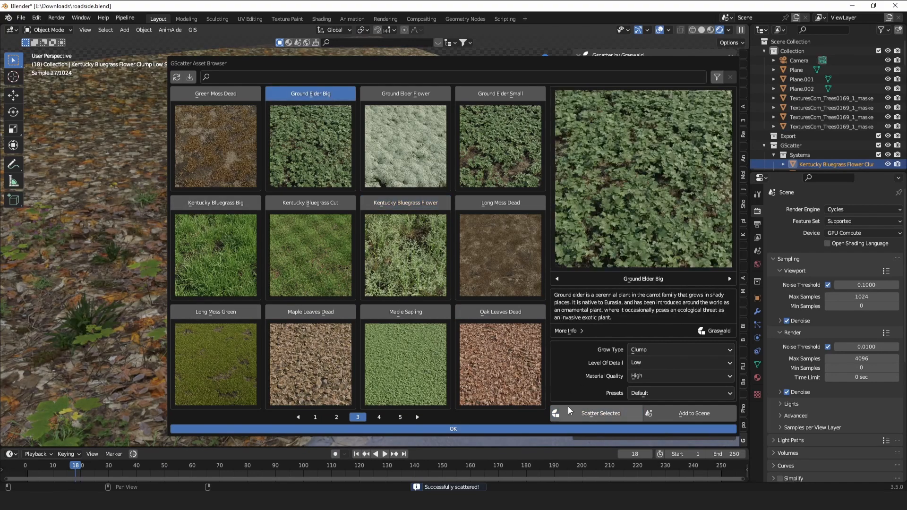
{"action": "left_click", "coordinate": [601, 414]}
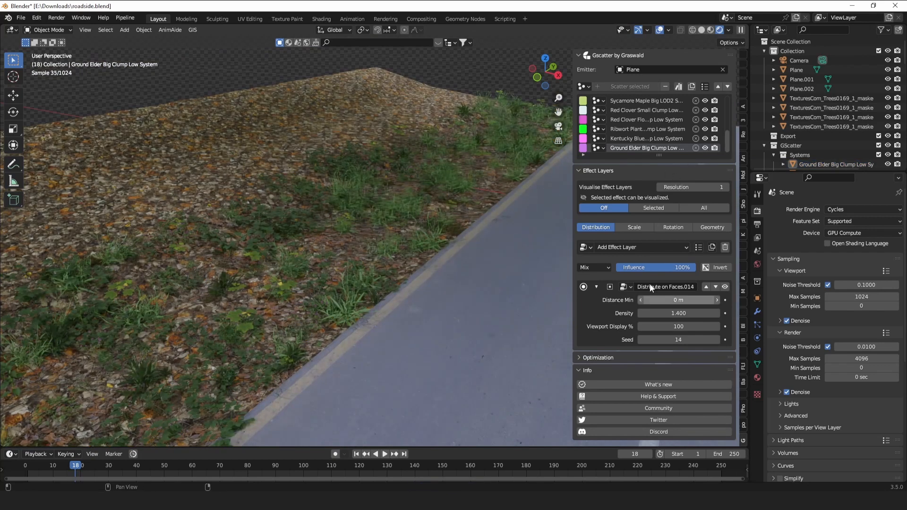
Set Ground Elder Big density to 1.4 and Scale Main to 1.3.
{"action": "left_click", "coordinate": [634, 227]}
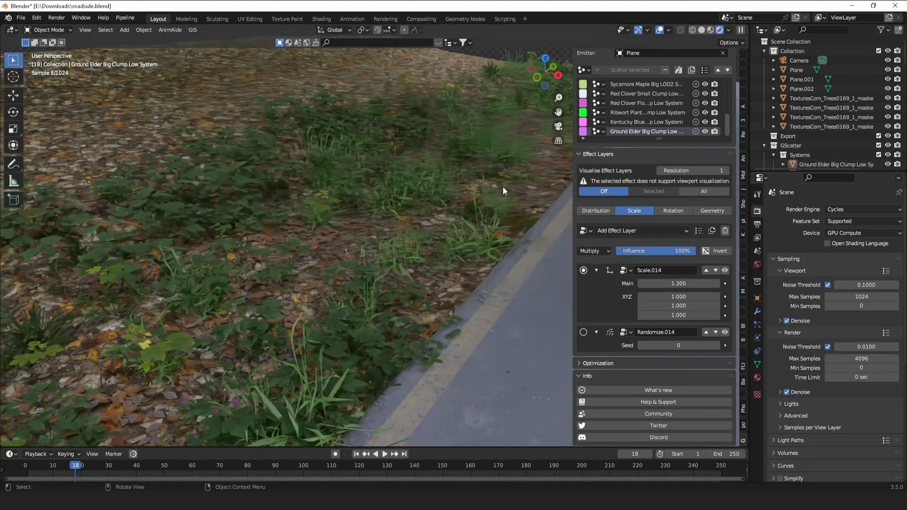
Give Kentucky Bluegrass Flower a 1.7 scale and 3.9 density.
{"action": "left_click", "coordinate": [646, 122]}
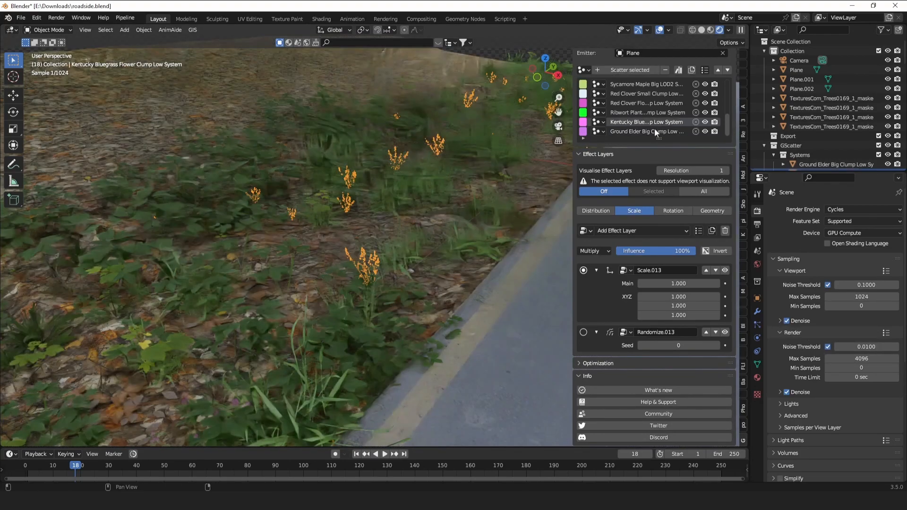
{"action": "left_click_drag", "start_coordinate": [678, 283], "coordinate": [722, 282]}
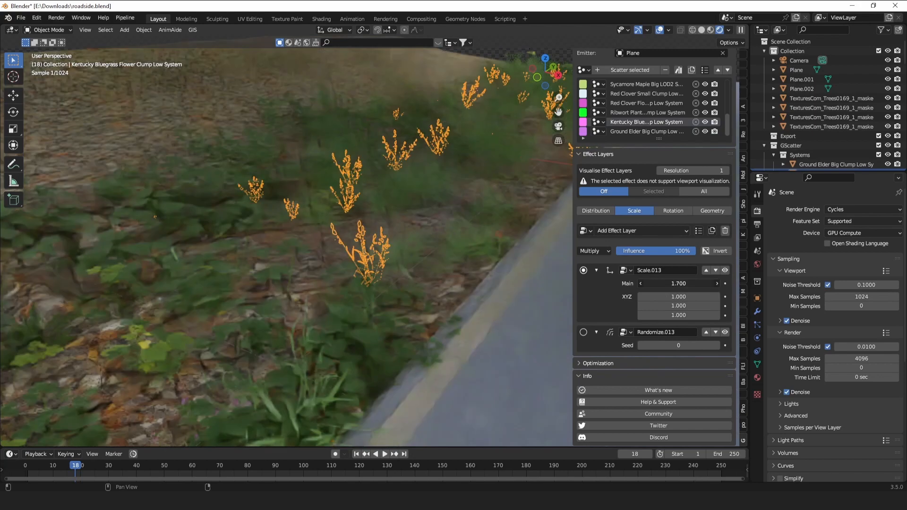
{"action": "left_click", "coordinate": [595, 227]}
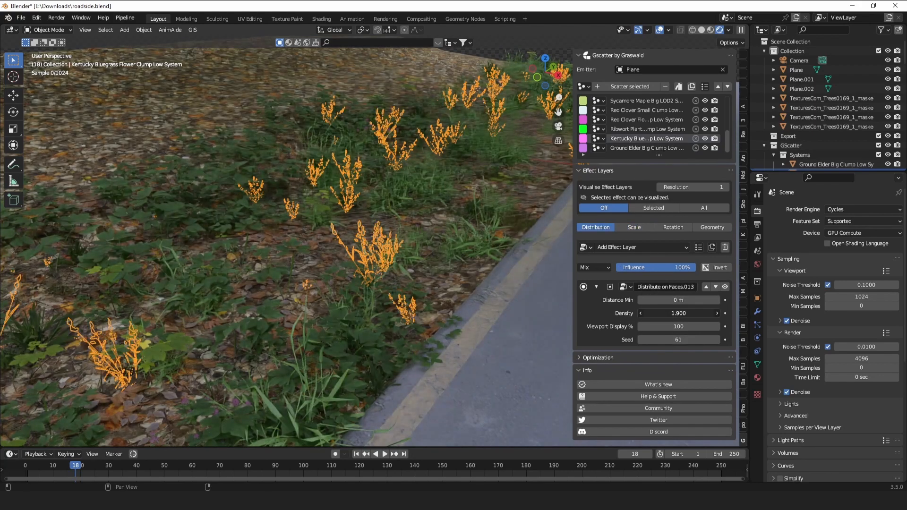
{"action": "left_click", "coordinate": [801, 79]}
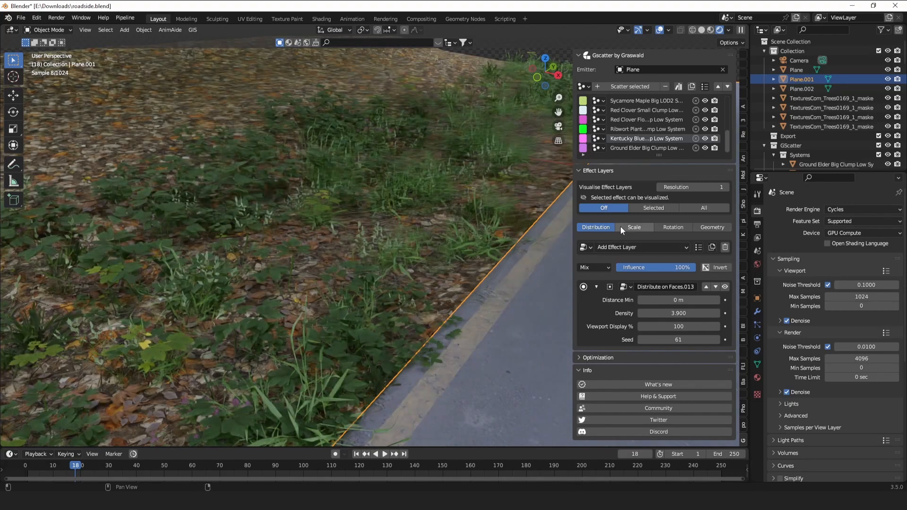
{"action": "left_click", "coordinate": [634, 227]}
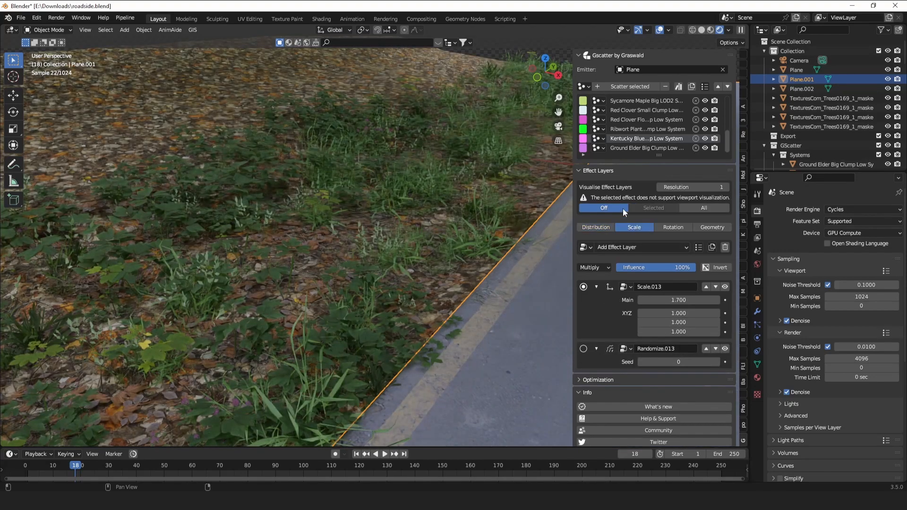
Set the Ribwort Plantain scatter density to 2.1.
{"action": "left_click", "coordinate": [639, 247]}
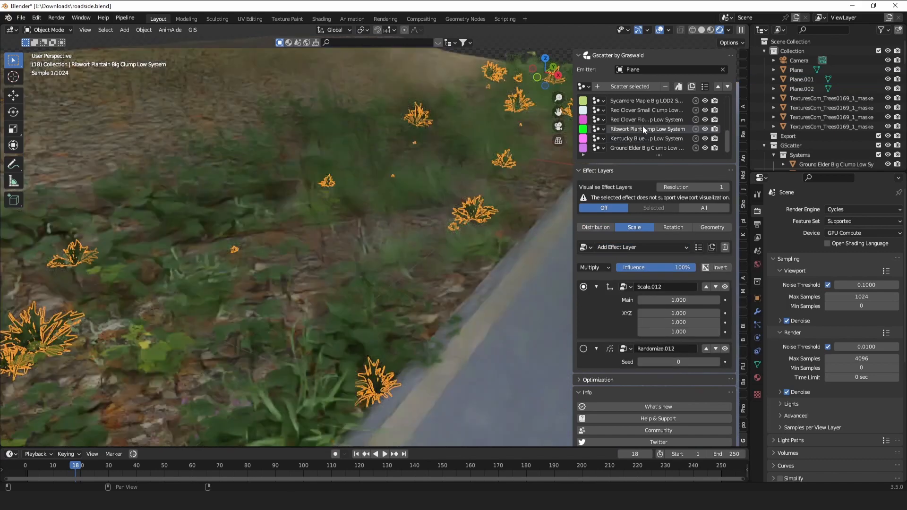
{"action": "left_click", "coordinate": [595, 227]}
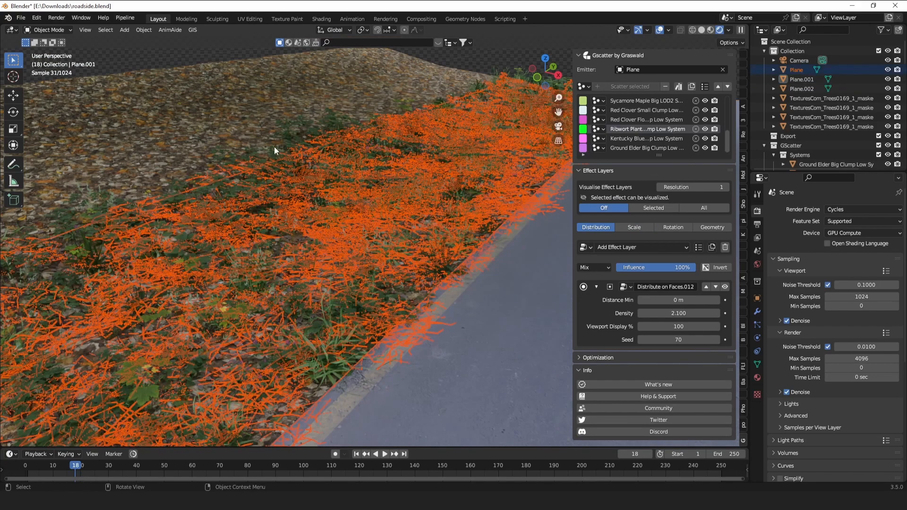
{"action": "left_click", "coordinate": [802, 89]}
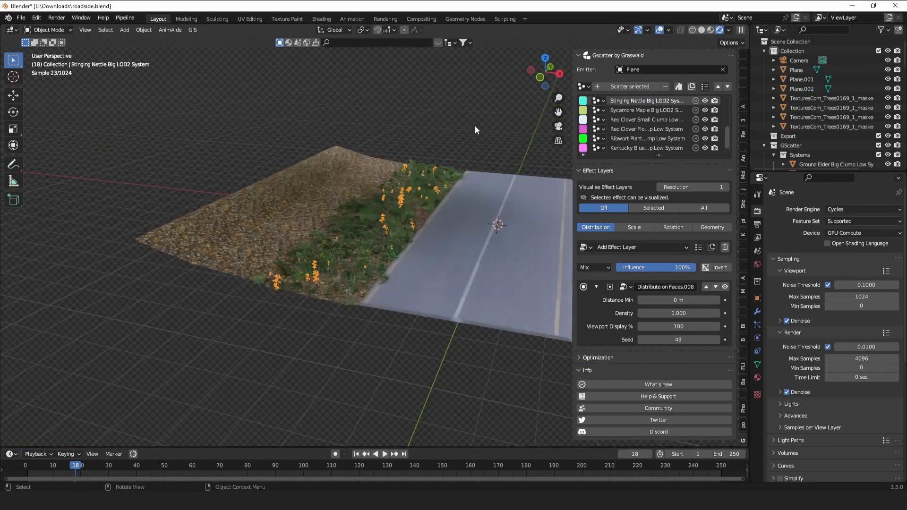
Select the ground plane and move the view closer to the road.
{"action": "left_click", "coordinate": [796, 70]}
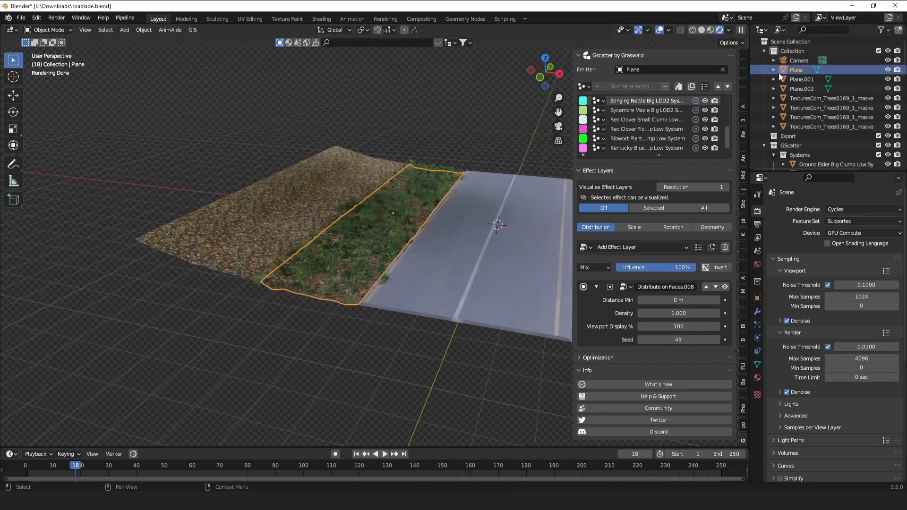
{"action": "mouse_move", "coordinate": [486, 144]}
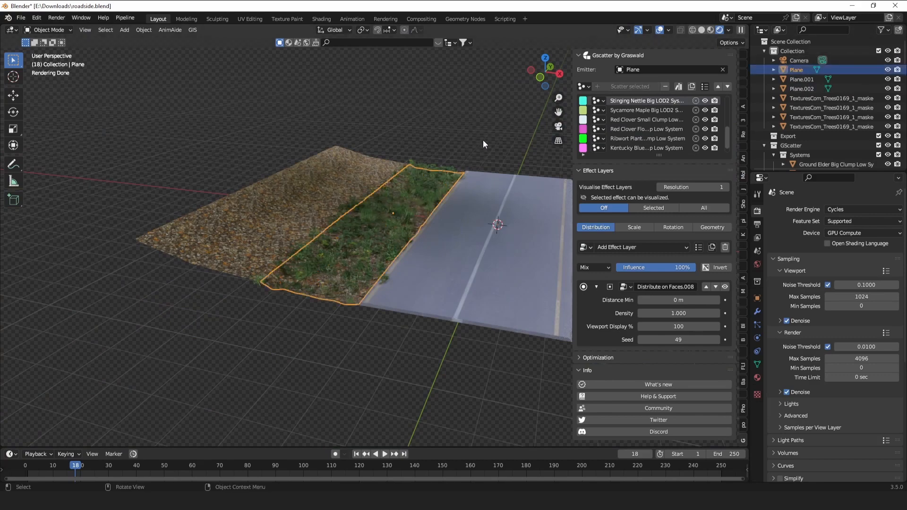
{"action": "key", "text": "s"}
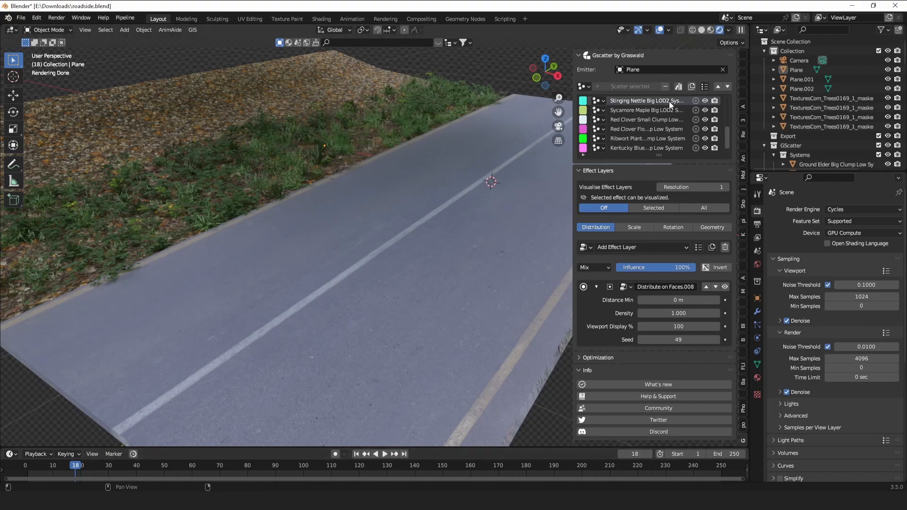
{"action": "left_click", "coordinate": [665, 86]}
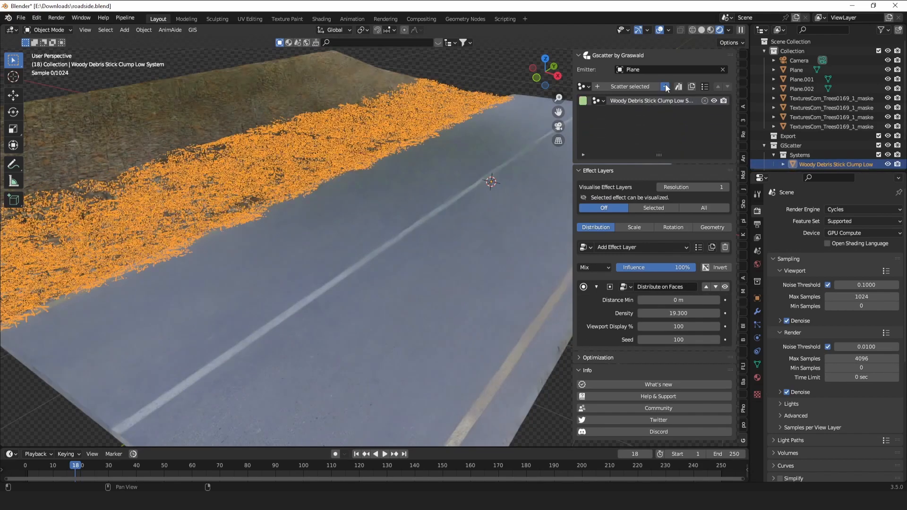
Remove the Woody Debris system and scatter Ground Elder Big at density 2.
{"action": "left_click", "coordinate": [665, 86]}
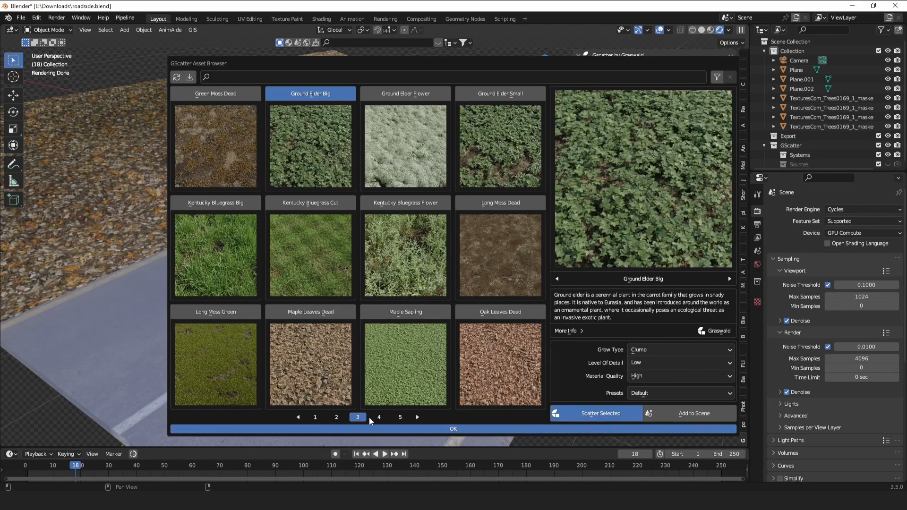
{"action": "left_click", "coordinate": [595, 413]}
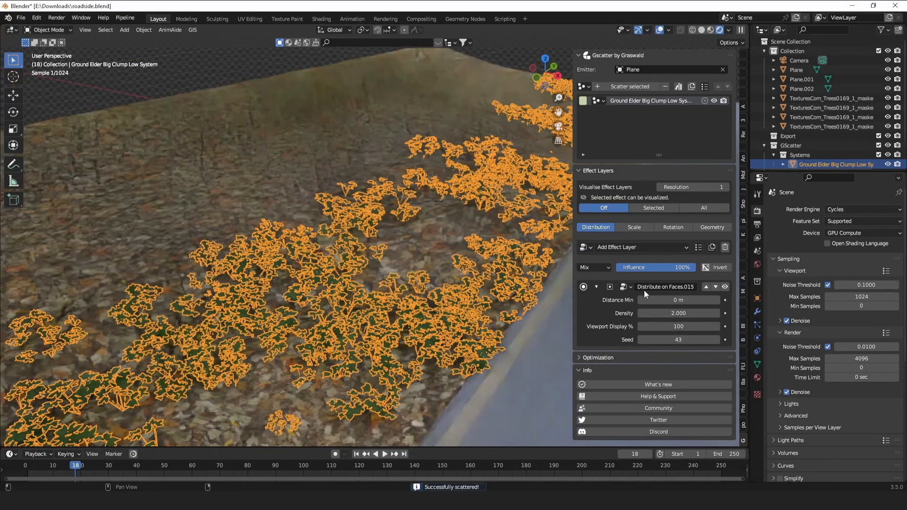
{"action": "left_click", "coordinate": [642, 248]}
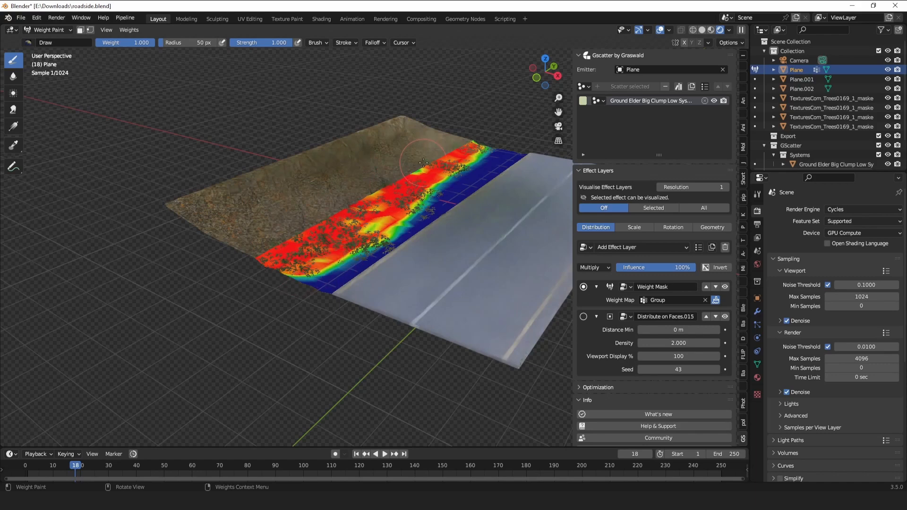
Paint and erase the Group weight mask so ground elder grows only along the roadside strip.
{"action": "left_click_drag", "start_coordinate": [423, 165], "coordinate": [445, 185]}
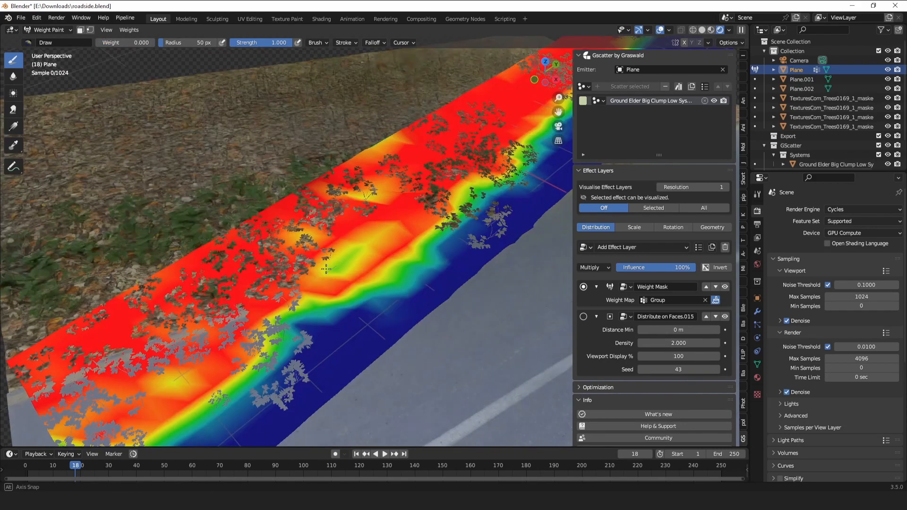
{"action": "left_click_drag", "start_coordinate": [346, 261], "coordinate": [289, 330]}
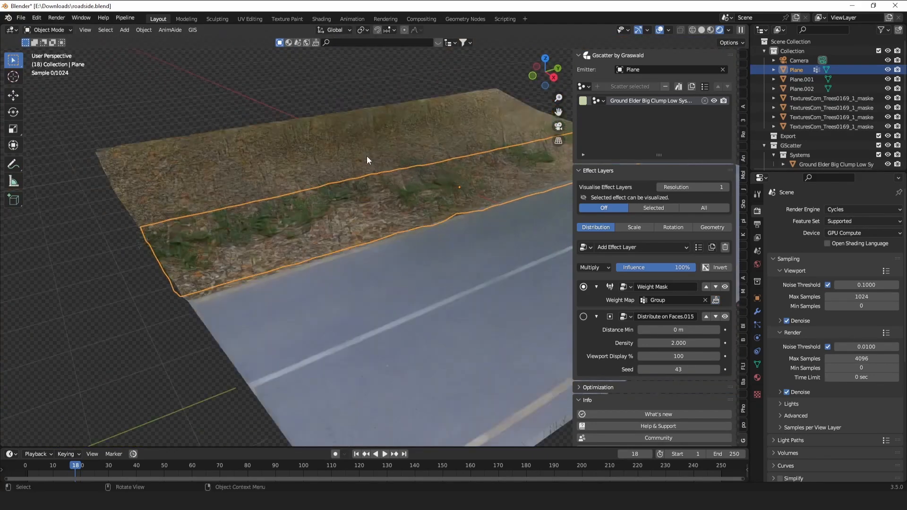
Scatter Red Clover Big onto the ground plane and close the asset library.
{"action": "left_click_drag", "start_coordinate": [678, 341], "coordinate": [706, 342]}
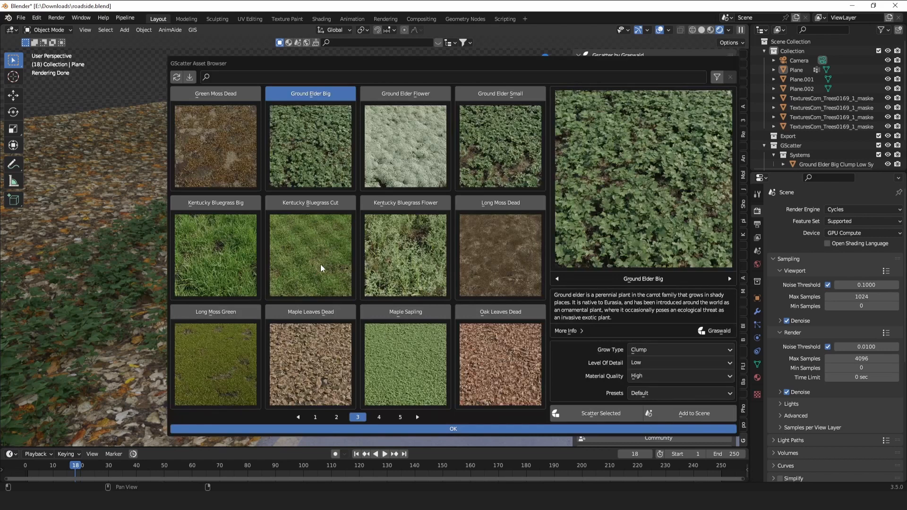
{"action": "mouse_move", "coordinate": [392, 325]}
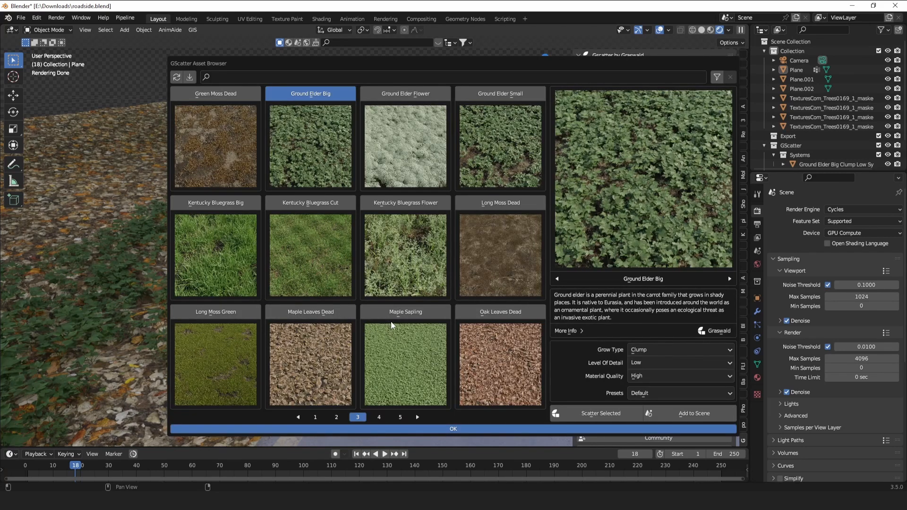
{"action": "mouse_move", "coordinate": [402, 315]}
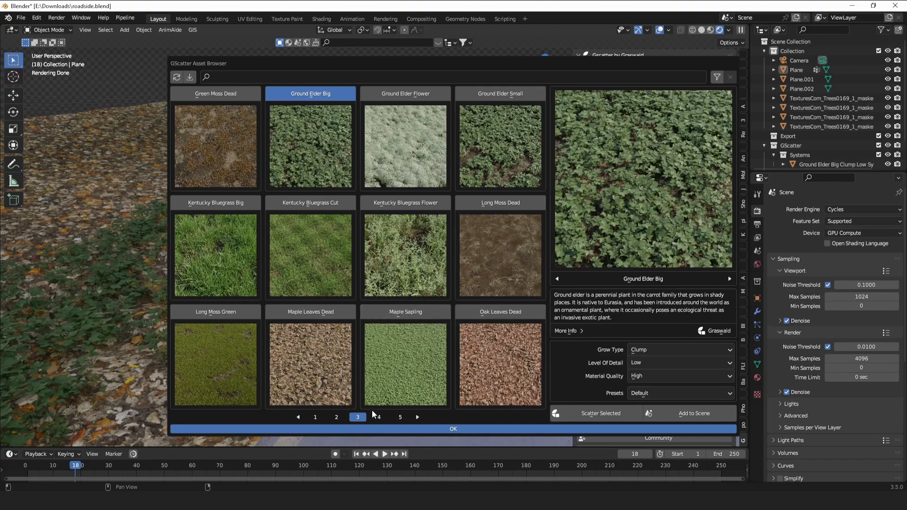
{"action": "left_click", "coordinate": [336, 418]}
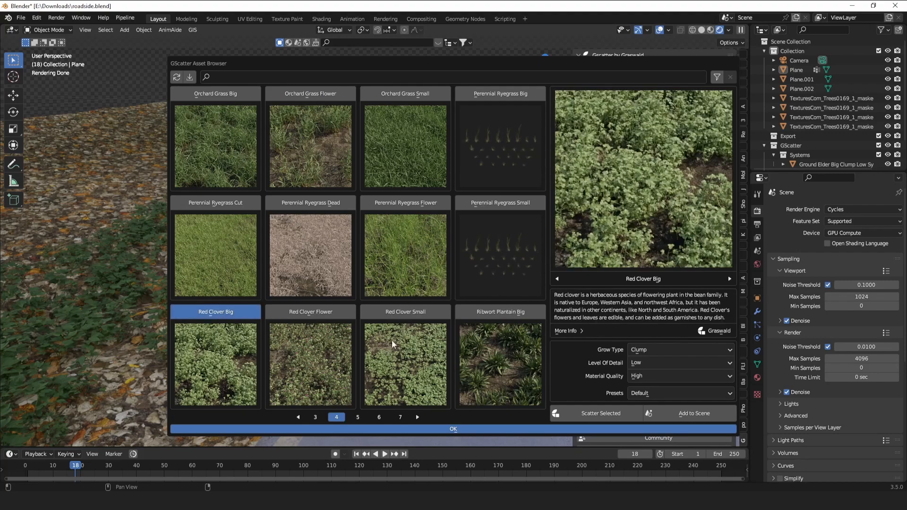
{"action": "left_click", "coordinate": [601, 414]}
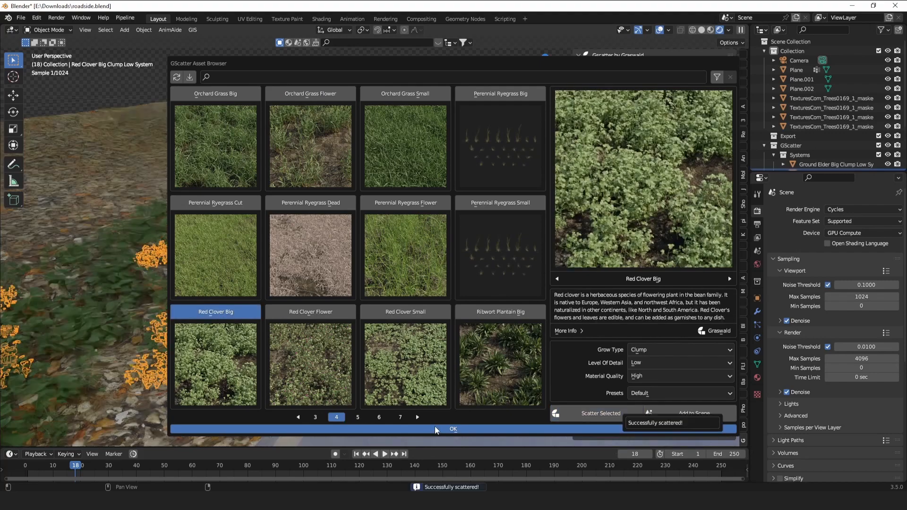
{"action": "left_click", "coordinate": [454, 429]}
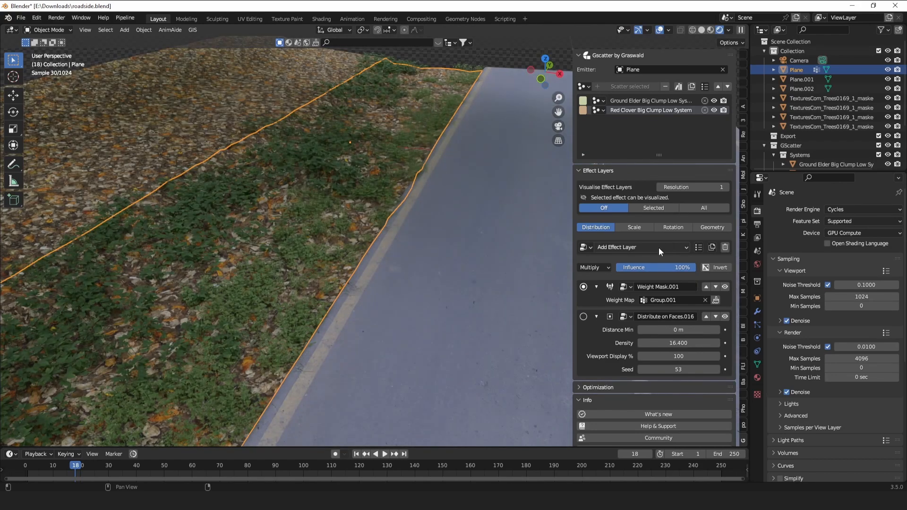
Mask the red clover with Group.001 weights and raise its density to 40.6.
{"action": "left_click", "coordinate": [640, 247]}
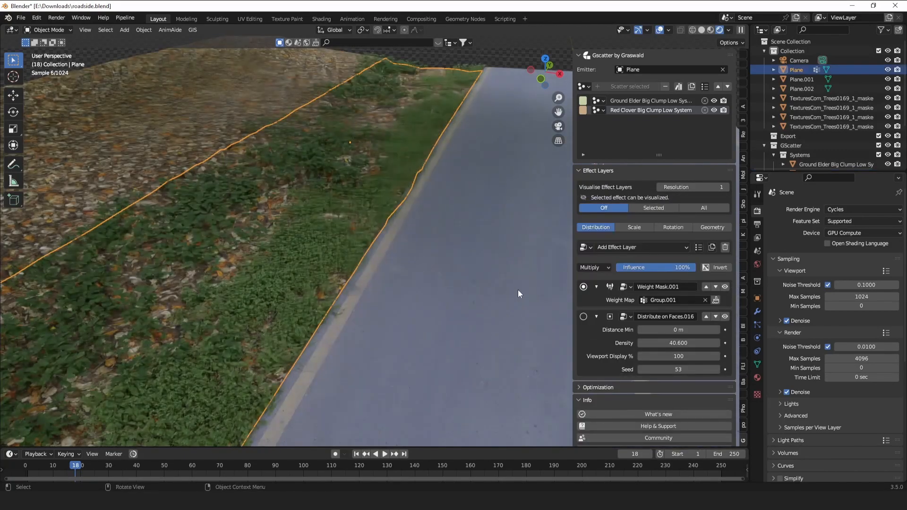
{"action": "double_click", "coordinate": [679, 343]}
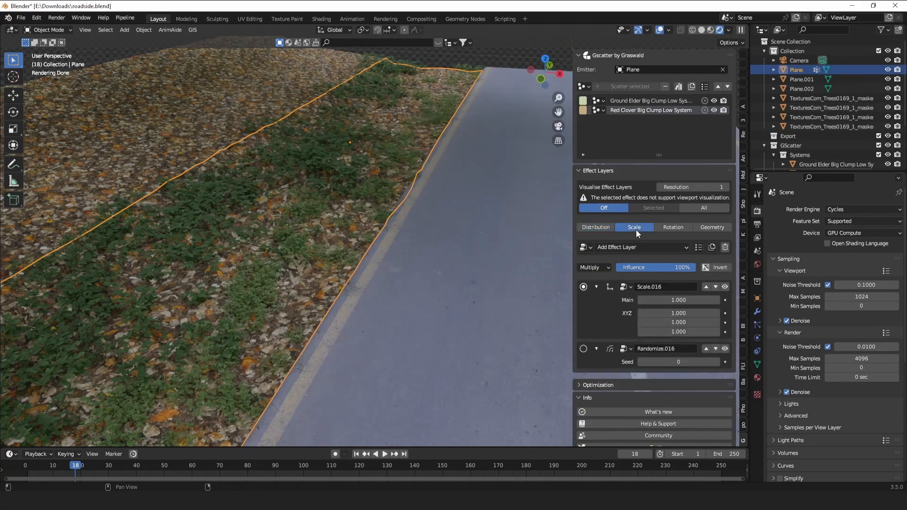
Switch the red clover effect layers to the Scale view and browse Add Effect Layer.
{"action": "left_click", "coordinate": [640, 248]}
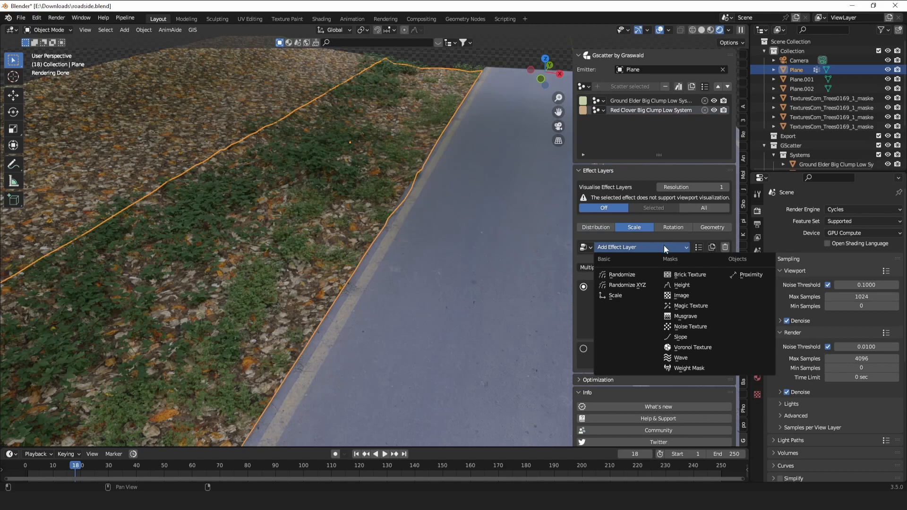
{"action": "mouse_move", "coordinate": [679, 357]}
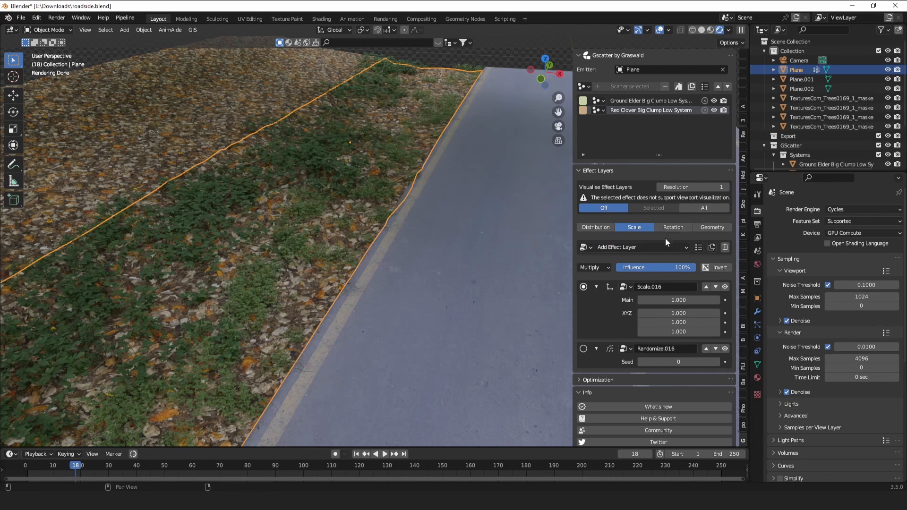
{"action": "mouse_move", "coordinate": [489, 263]}
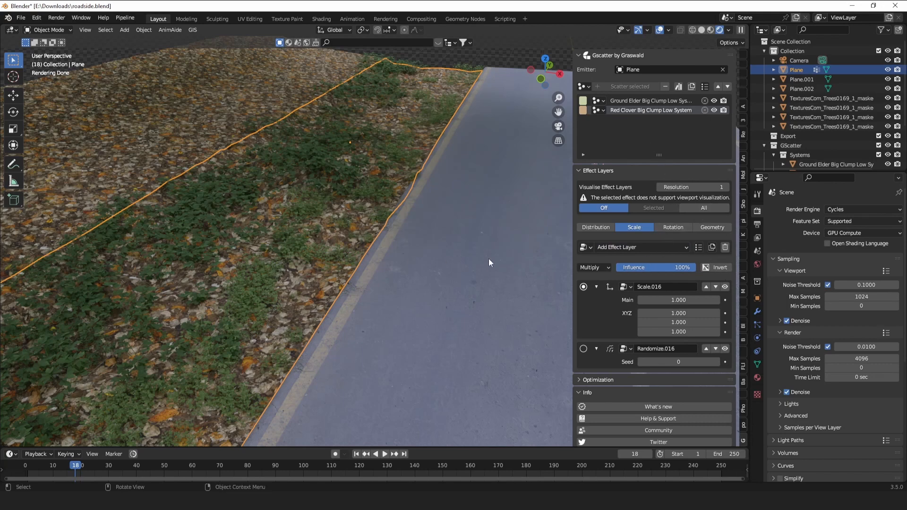
{"action": "left_click", "coordinate": [595, 226]}
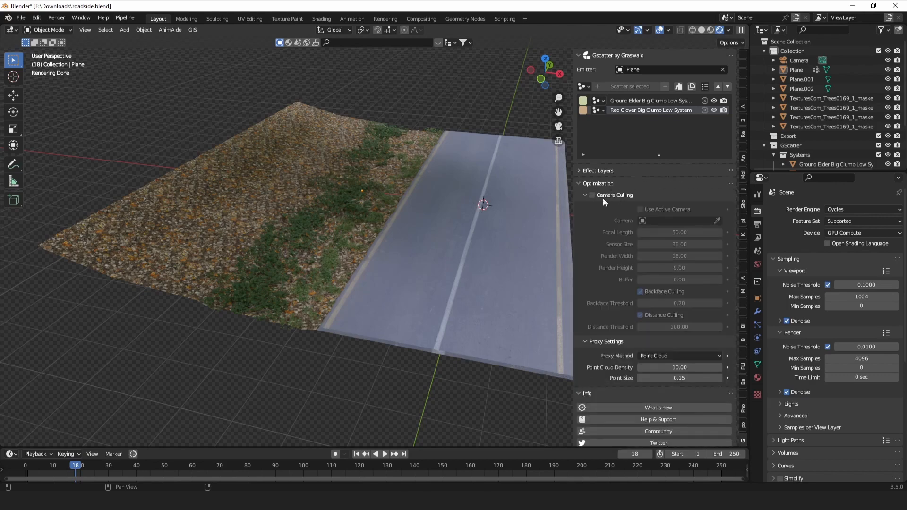
Enable Camera Culling under Optimization for the clover scatter.
{"action": "left_click", "coordinate": [584, 194]}
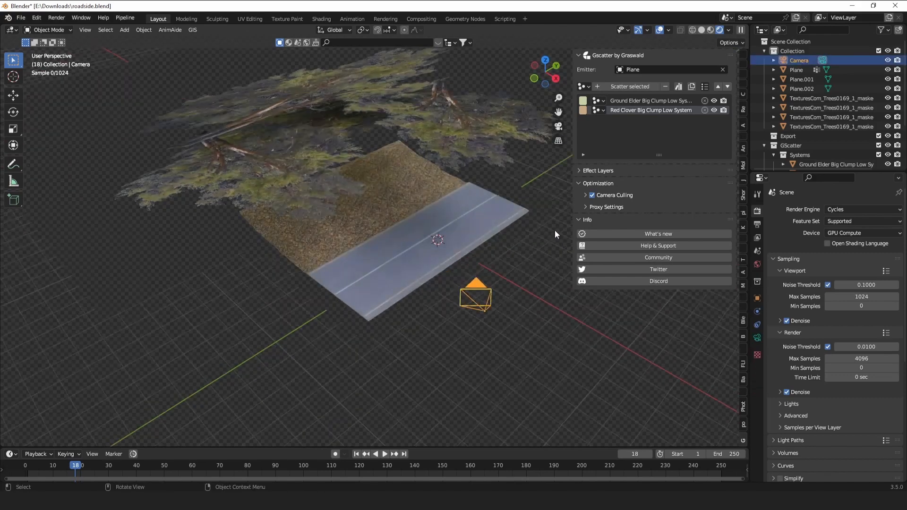
{"action": "left_click", "coordinate": [586, 195]}
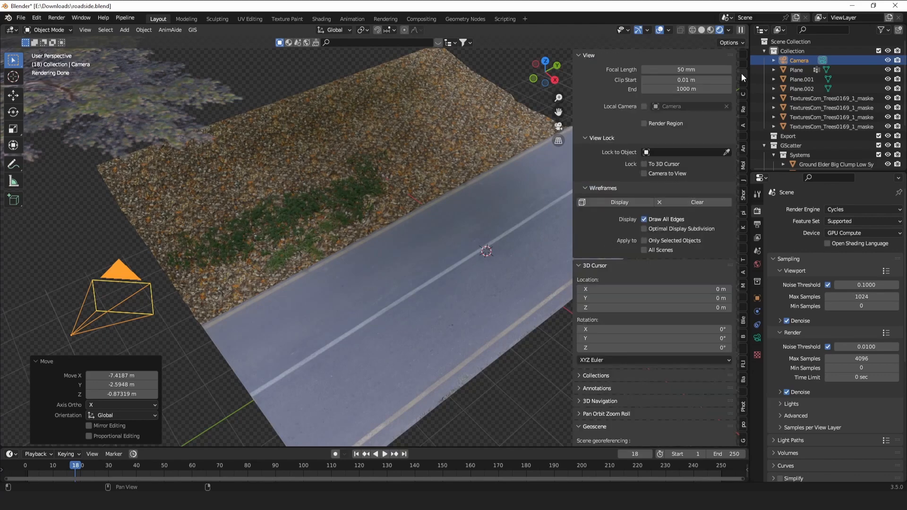
Lock camera to view, frame a ground-level clover close-up, and cull by the active camera.
{"action": "left_click", "coordinate": [645, 174]}
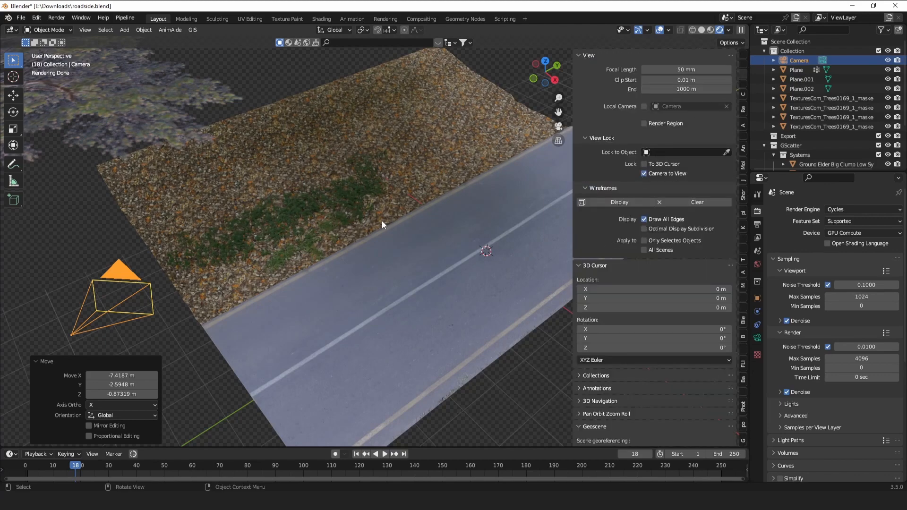
{"action": "left_click_drag", "start_coordinate": [382, 225], "coordinate": [530, 207]}
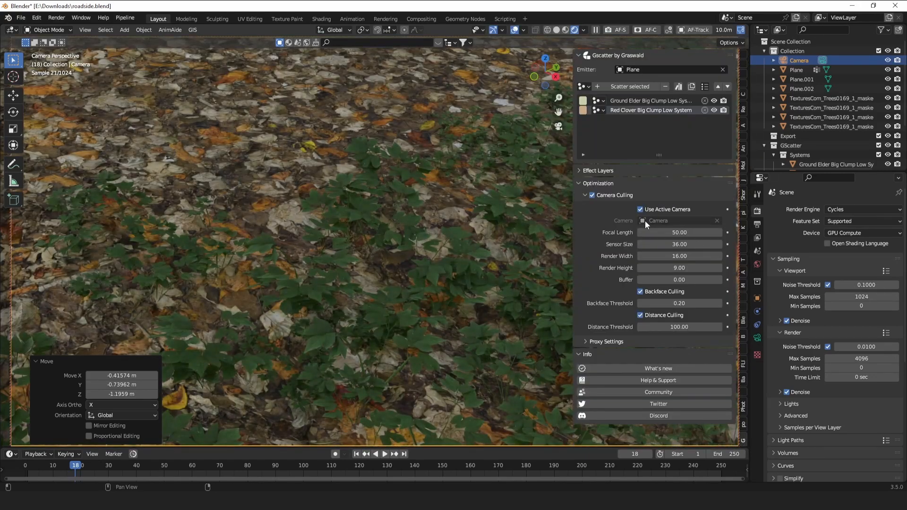
Show the camera's 50 mm Lens panel and switch the viewport to plain solid shading.
{"action": "left_click", "coordinate": [756, 339]}
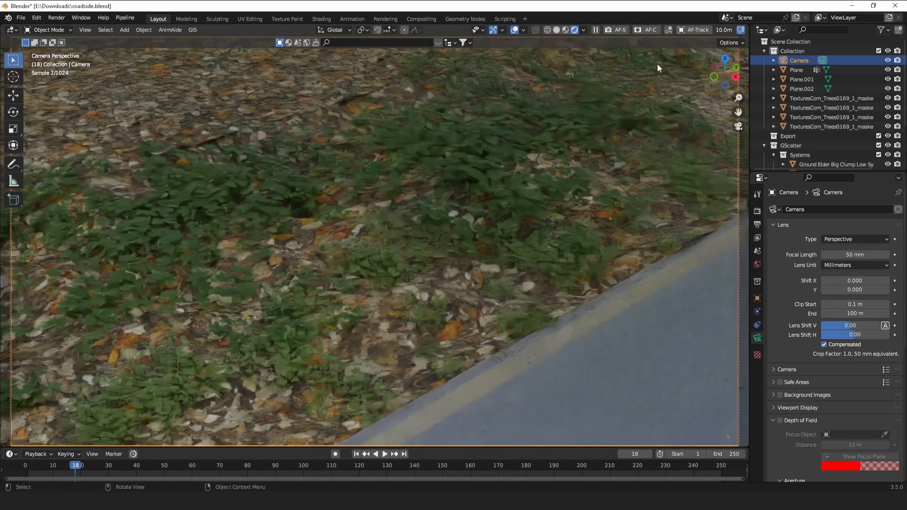
{"action": "left_click", "coordinate": [570, 29]}
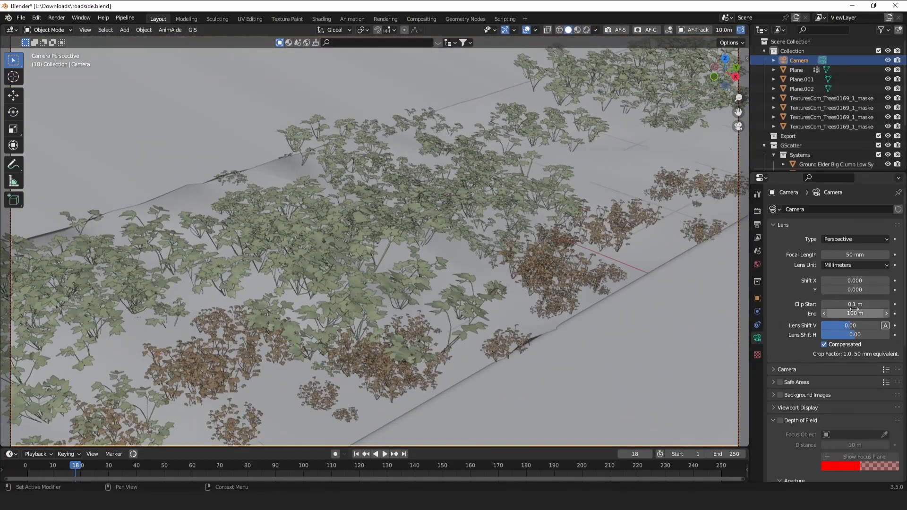
Raise the focal length to 77 mm and pull back to see the scatter culled around the camera.
{"action": "left_click_drag", "start_coordinate": [854, 254], "coordinate": [833, 254]}
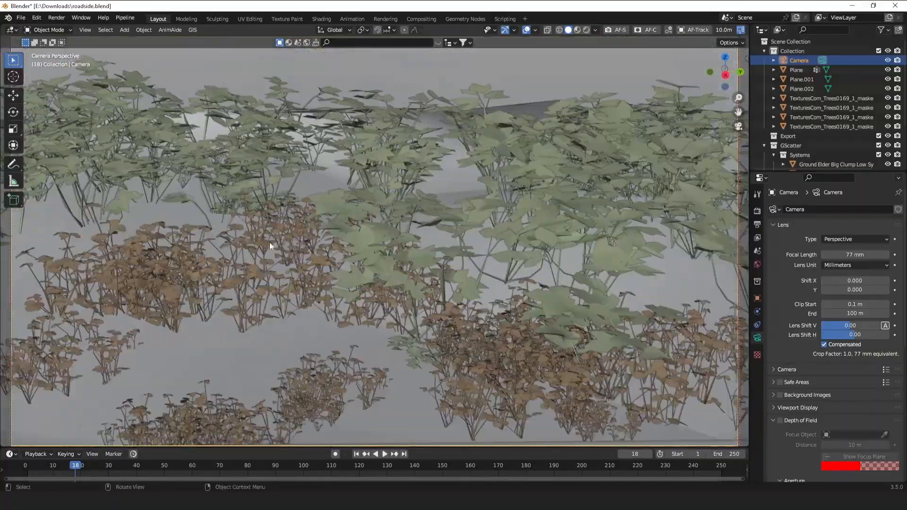
{"action": "left_click_drag", "start_coordinate": [270, 246], "coordinate": [348, 342]}
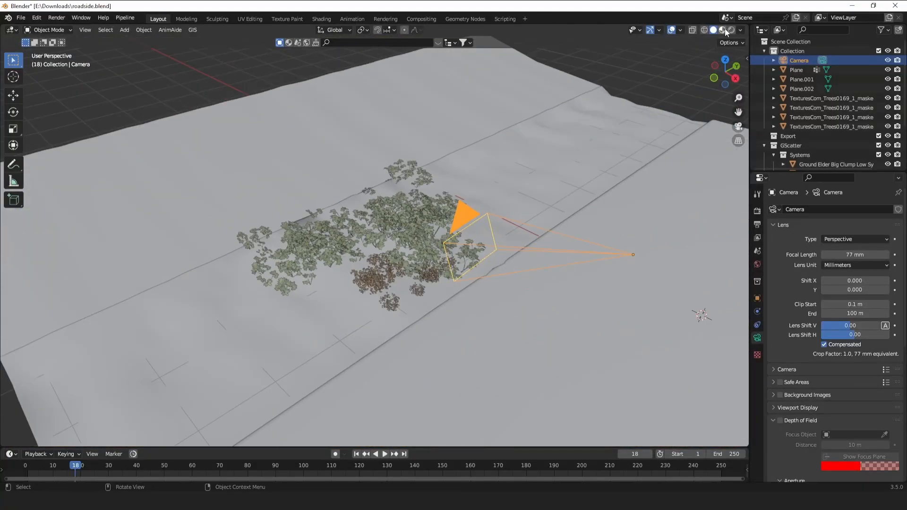
Return to rendered shading in camera view and bring up the GScatter asset browser.
{"action": "left_click", "coordinate": [720, 29]}
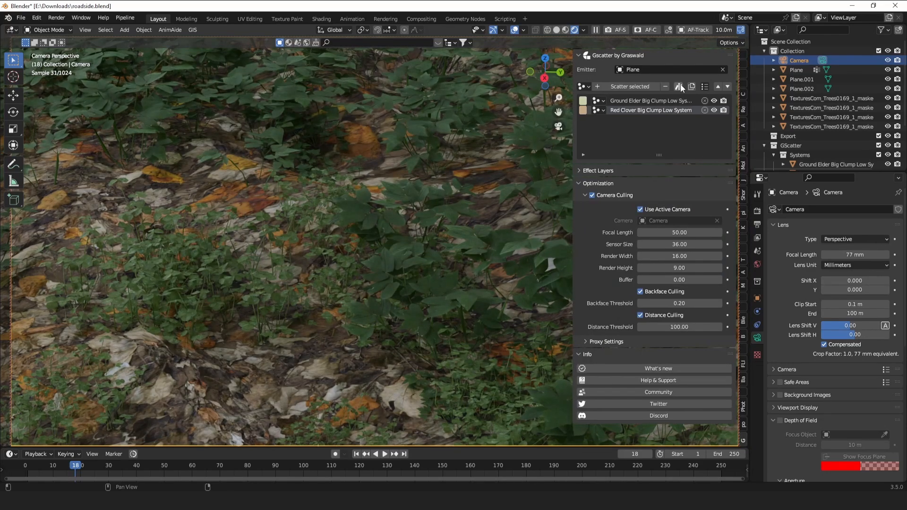
{"action": "left_click", "coordinate": [680, 86]}
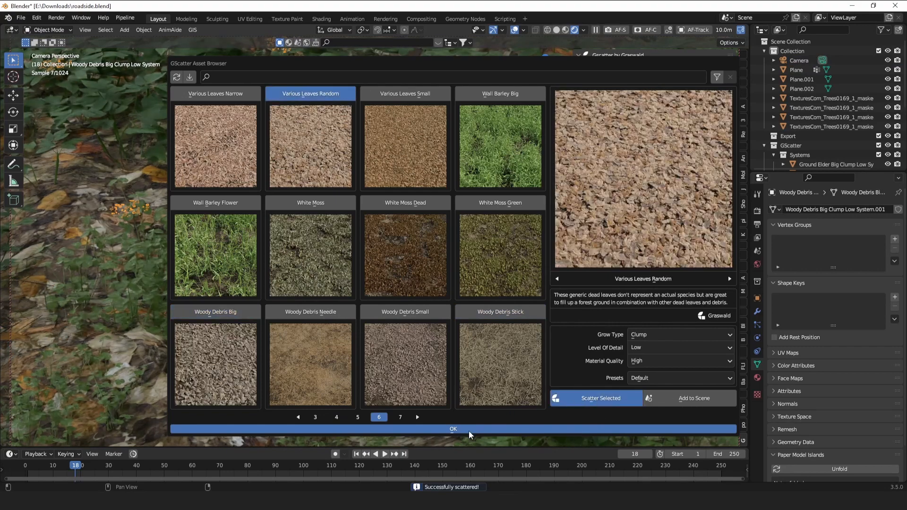
Confirm the asset browser after adding Woody Debris Stick, Woody Debris Big and Various Leaves Random.
{"action": "left_click", "coordinate": [452, 428]}
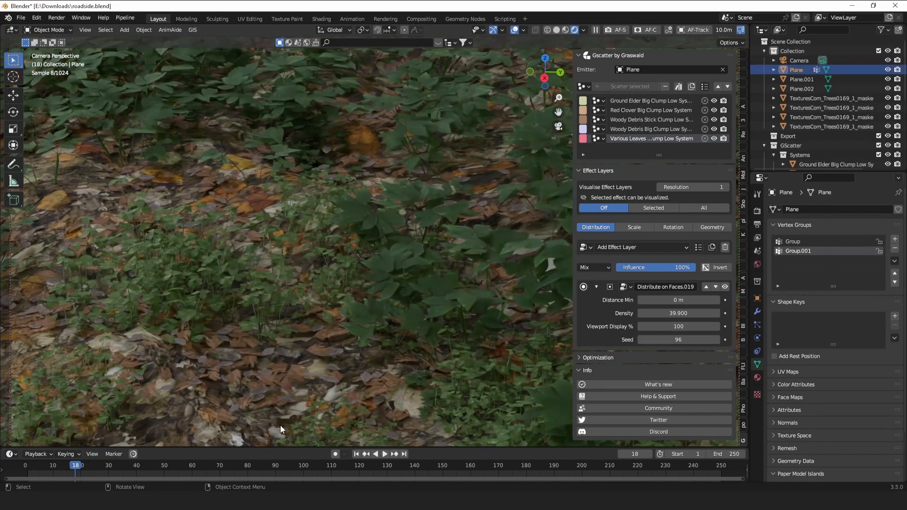
Select the Red Clover Big Clump Low system to thin its face density to 10.
{"action": "left_click", "coordinate": [651, 129]}
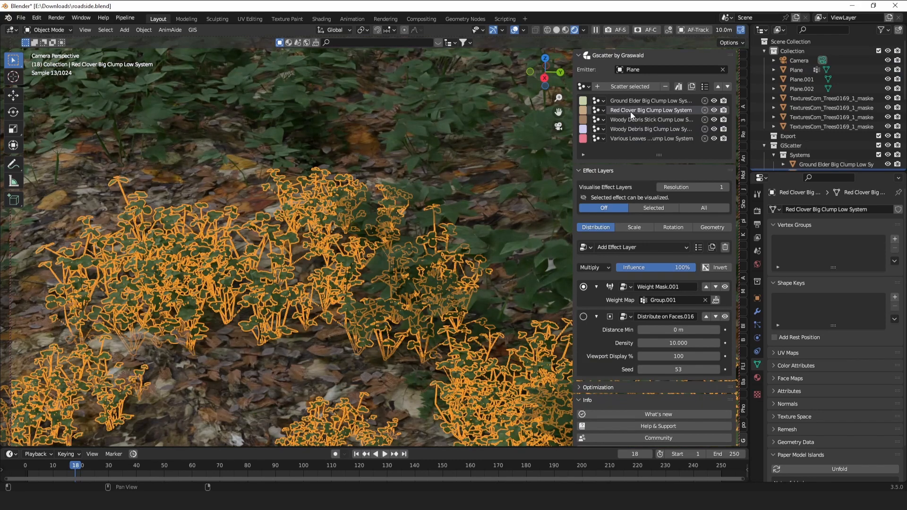
{"action": "left_click", "coordinate": [651, 120]}
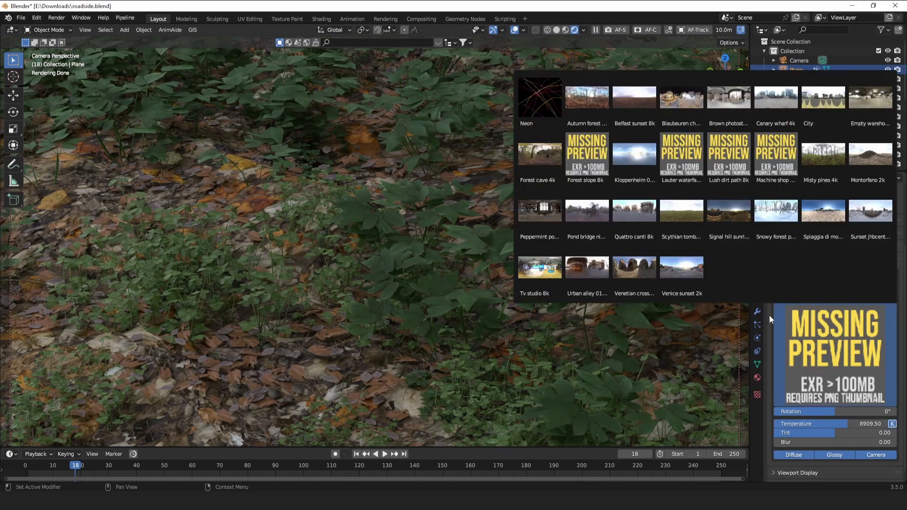
Light the scene with the signal_hill_sunrise_4k HDRI and check it along the road.
{"action": "left_click", "coordinate": [681, 266]}
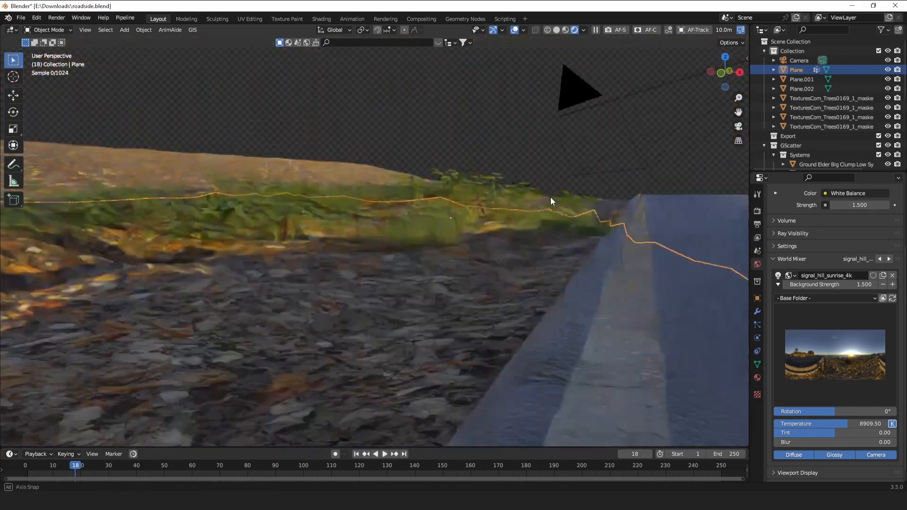
{"action": "left_click_drag", "start_coordinate": [551, 200], "coordinate": [599, 263]}
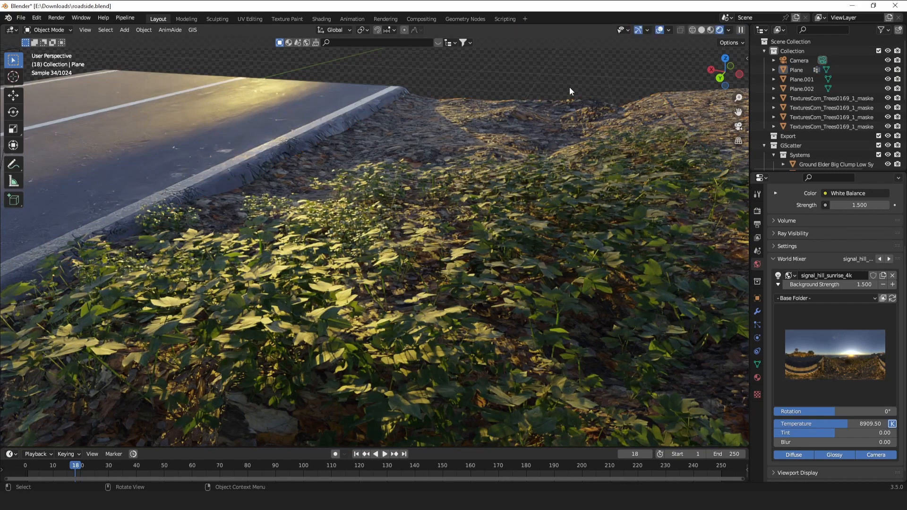
Try spiaggia_di_mondello_4k and other HDRI skies, settling on Autumn Forest.
{"action": "left_click", "coordinate": [788, 276]}
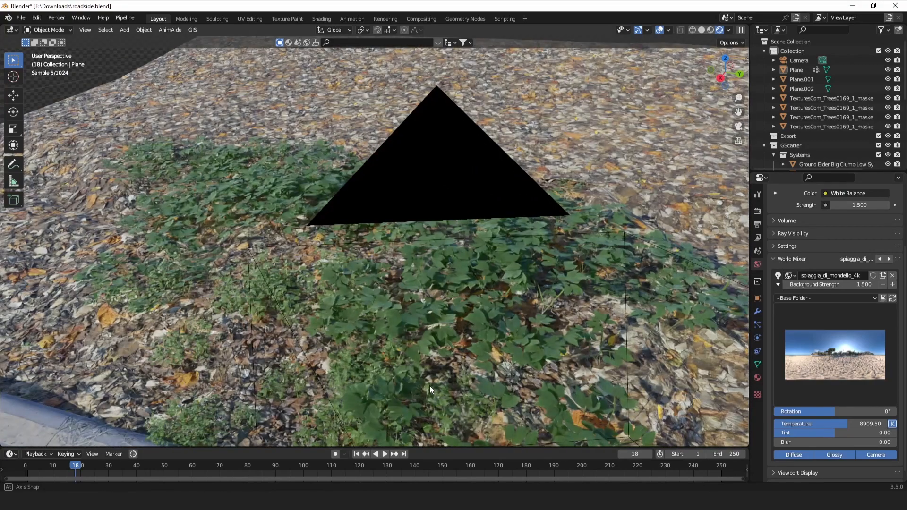
{"action": "left_click_drag", "start_coordinate": [430, 391], "coordinate": [426, 396]}
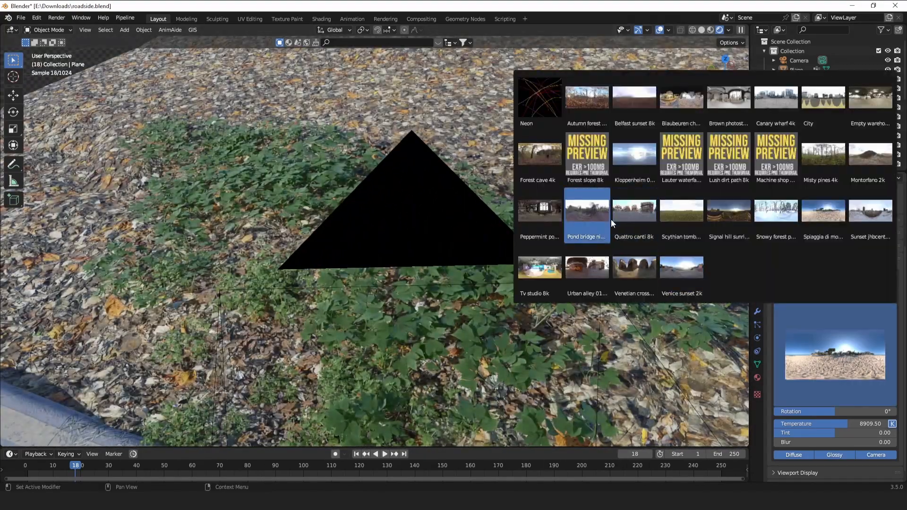
{"action": "left_click", "coordinate": [587, 210]}
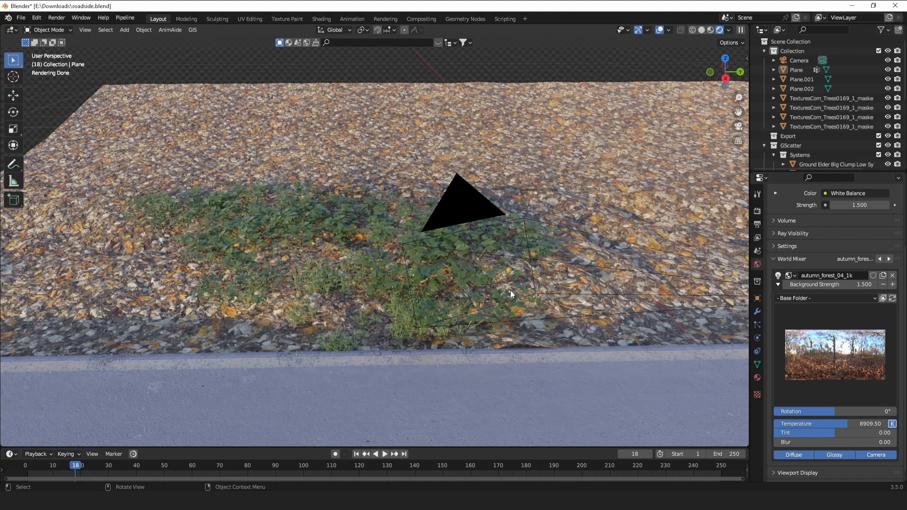
{"action": "mouse_move", "coordinate": [475, 267]}
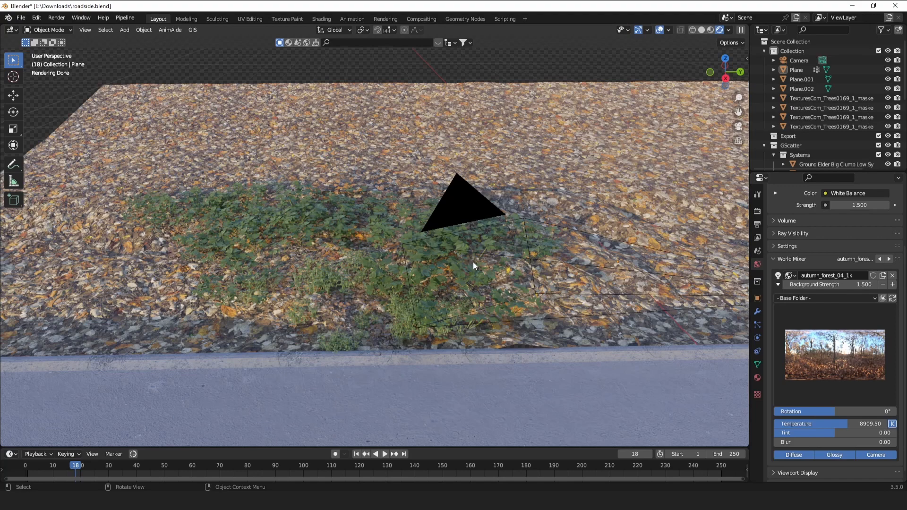